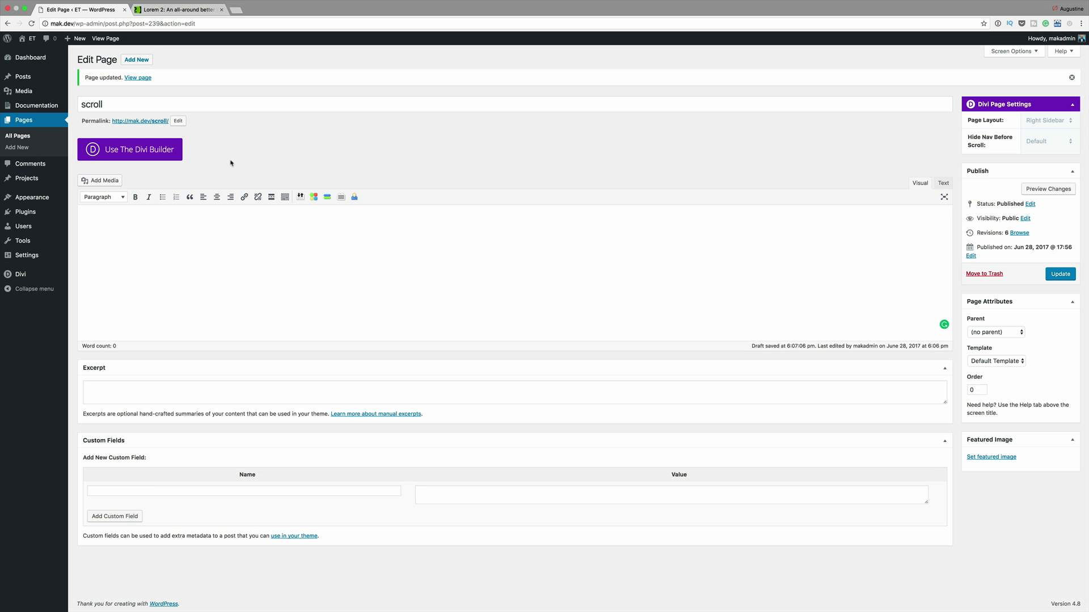
pyautogui.moveTo(230, 154)
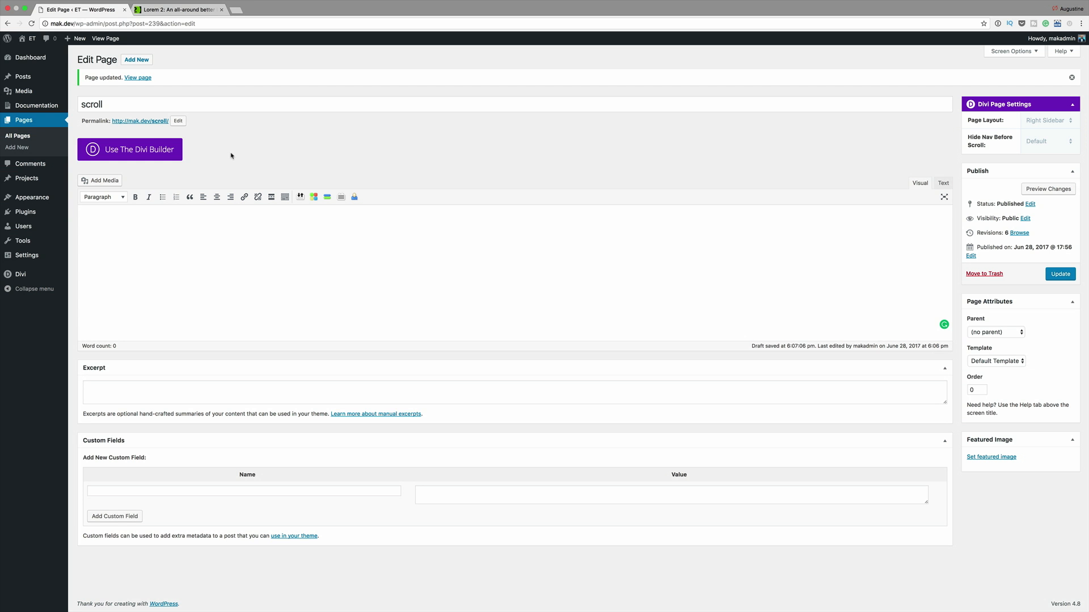
pyautogui.moveTo(144, 150)
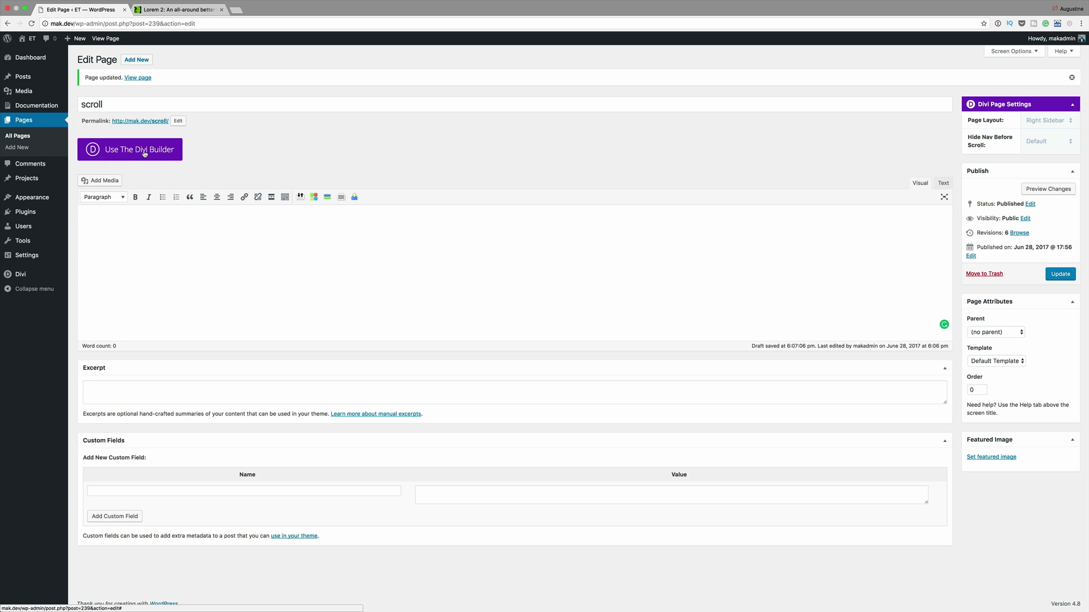
# Step: Switch the page into the visual builder, darken the first section's background, and search modules for 'div'
pyautogui.click(129, 149)
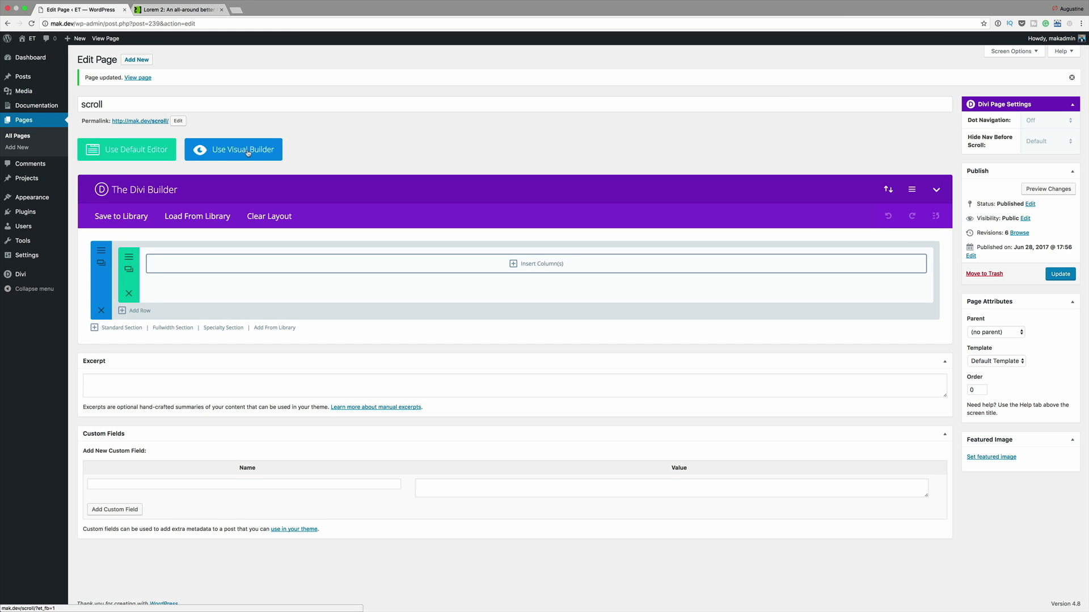
pyautogui.click(234, 149)
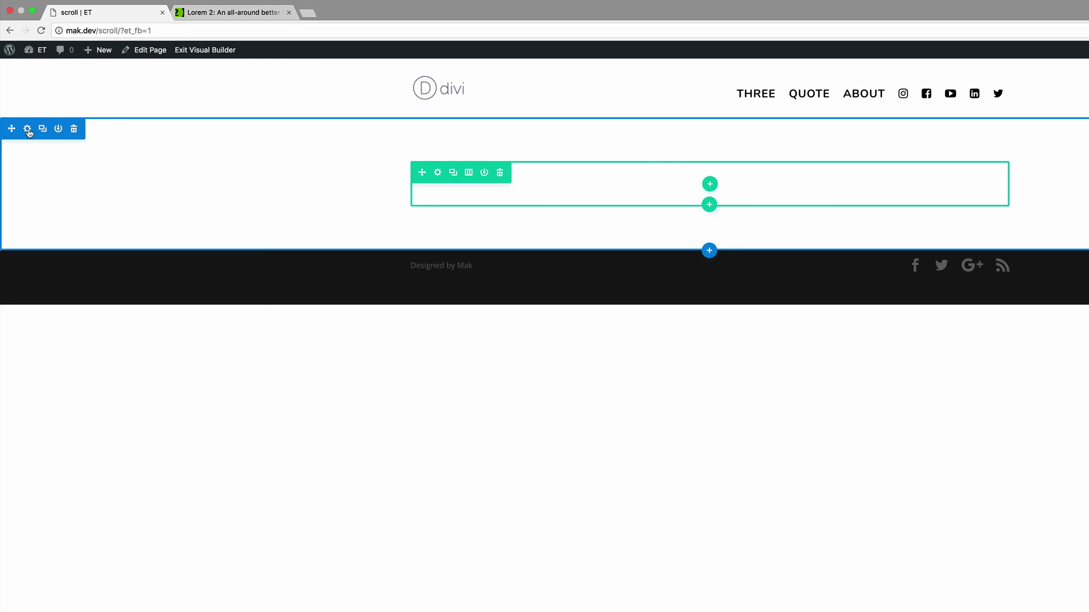
pyautogui.click(28, 128)
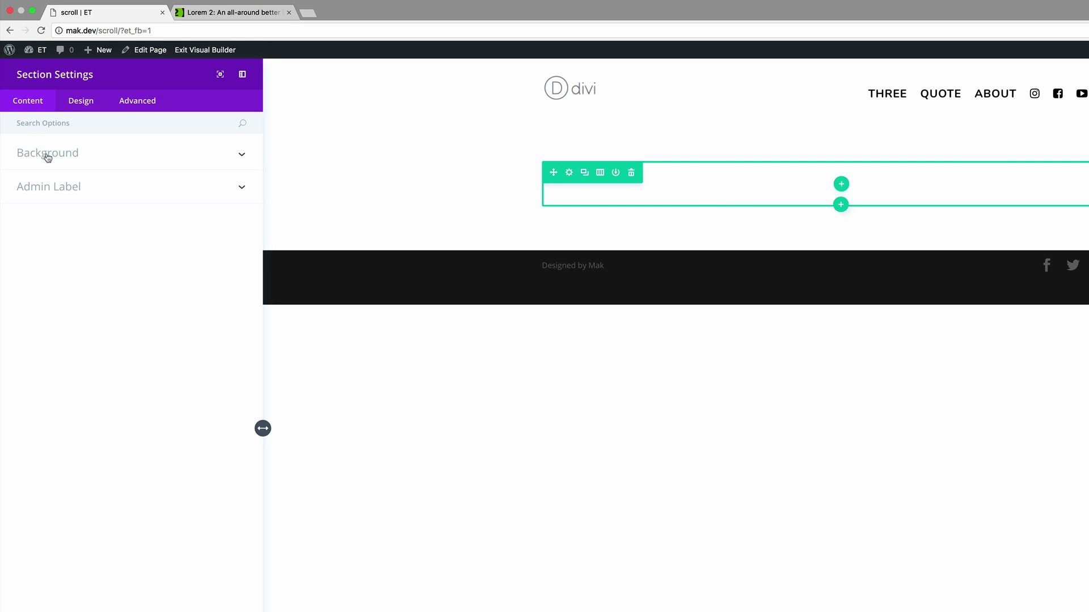
pyautogui.click(48, 153)
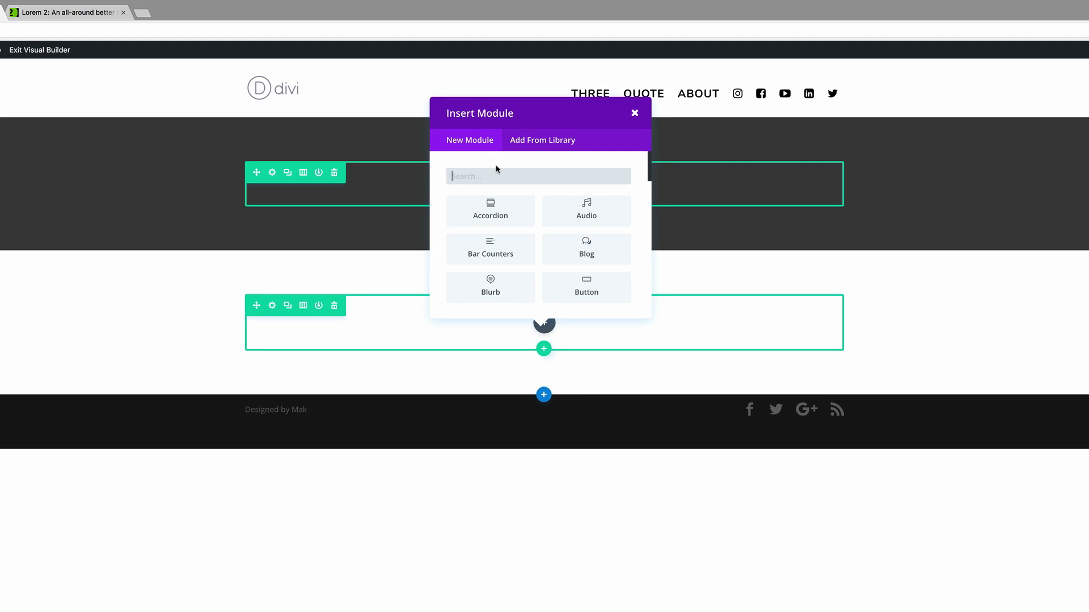
pyautogui.moveTo(524, 177)
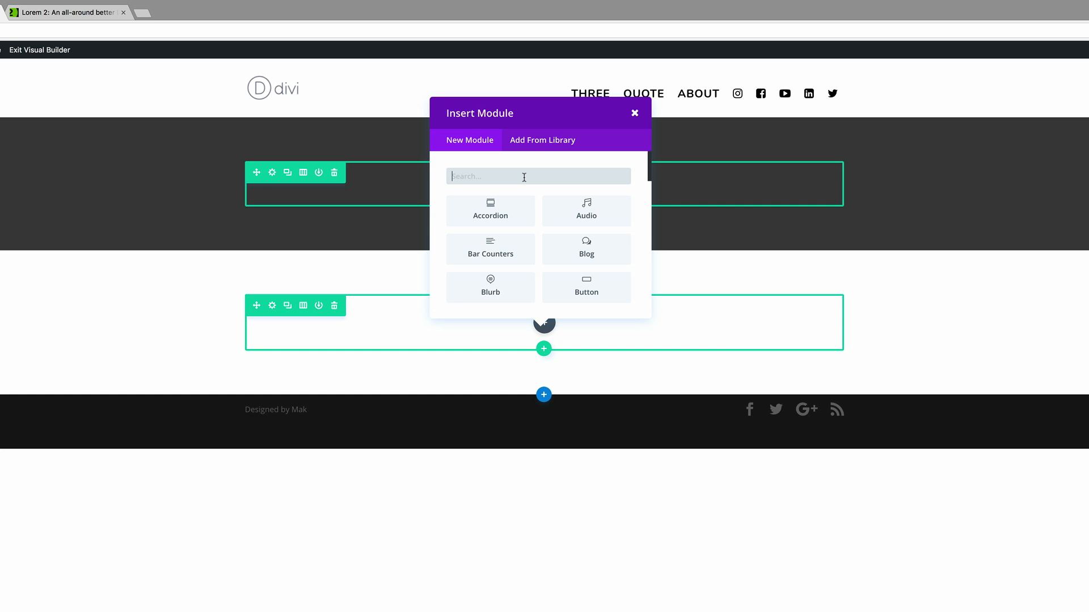
pyautogui.write('div')
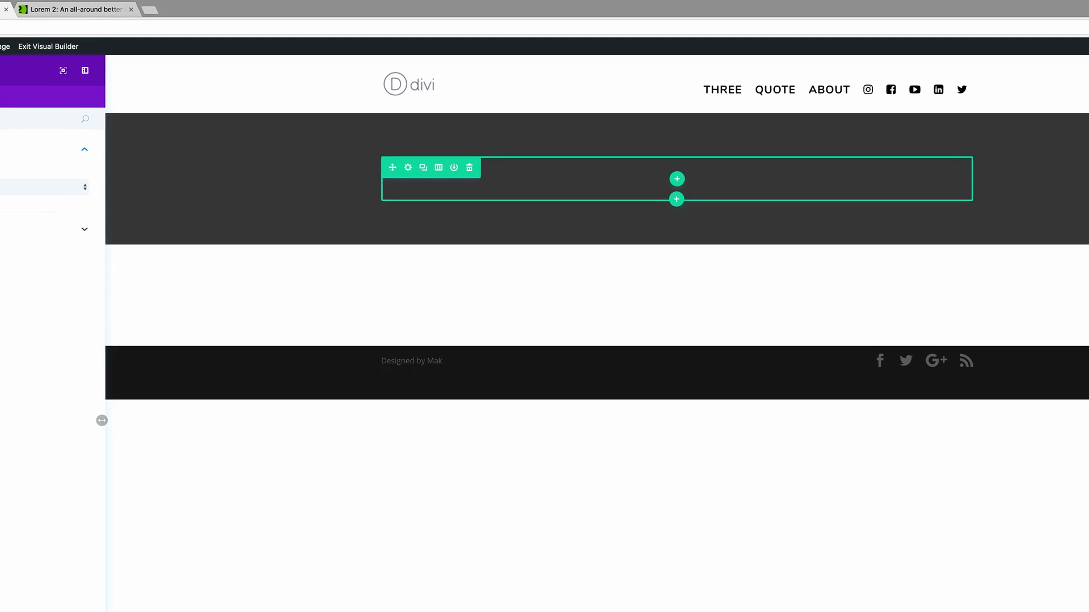
# Step: Set the divider's height to 400 in Sizing and save it
pyautogui.click(407, 168)
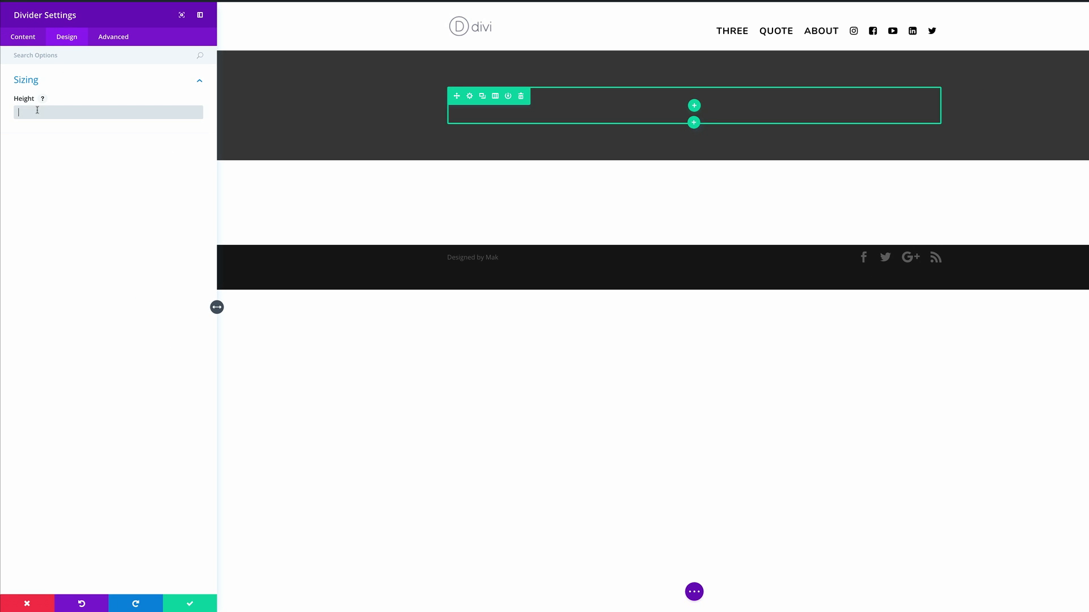
pyautogui.write('1')
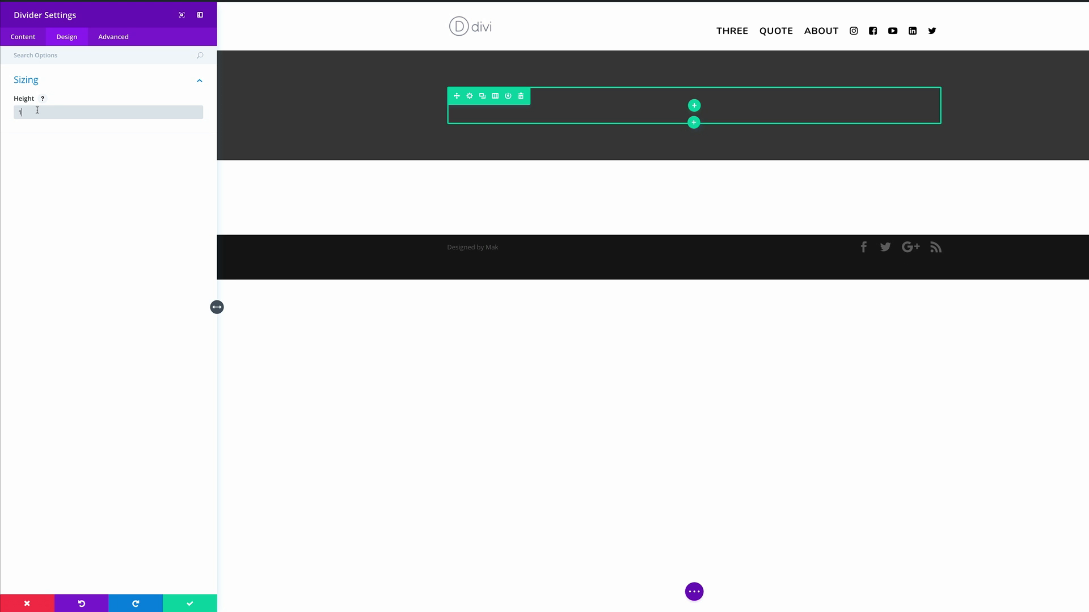
pyautogui.write('400')
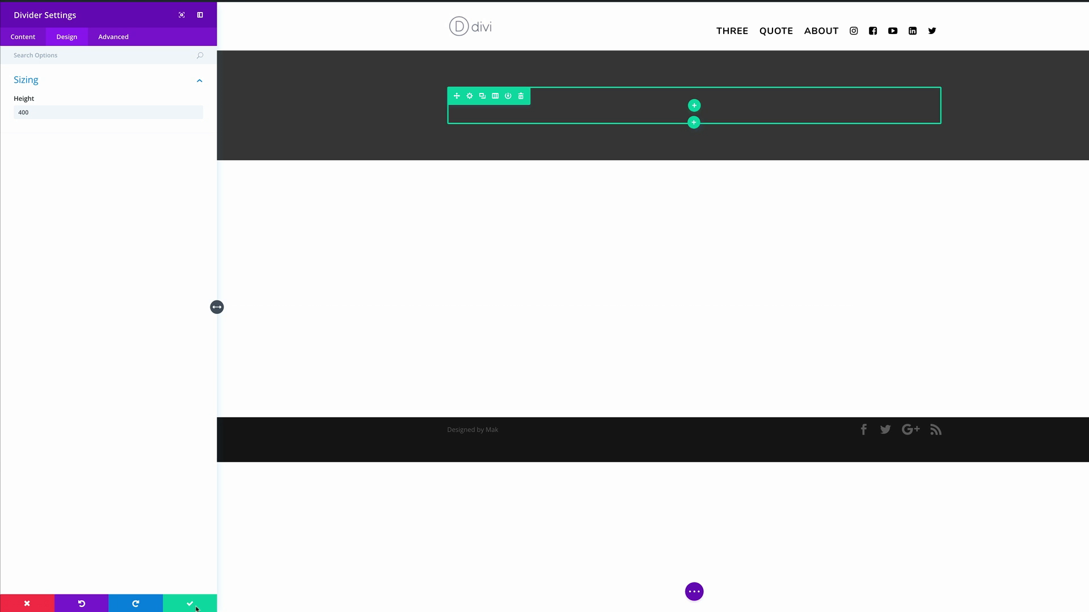
pyautogui.click(189, 602)
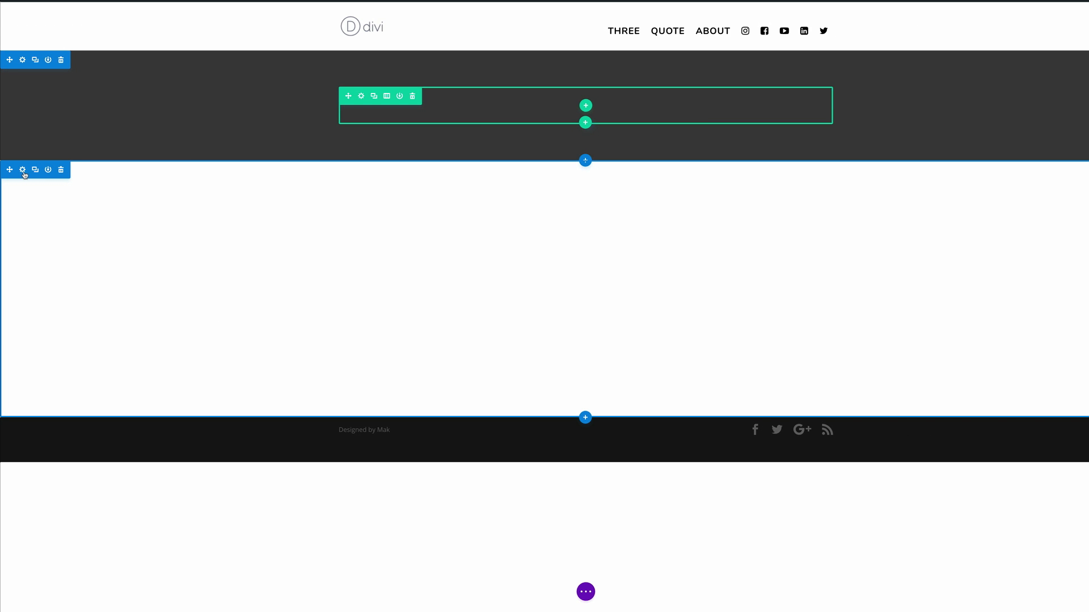
pyautogui.moveTo(23, 170)
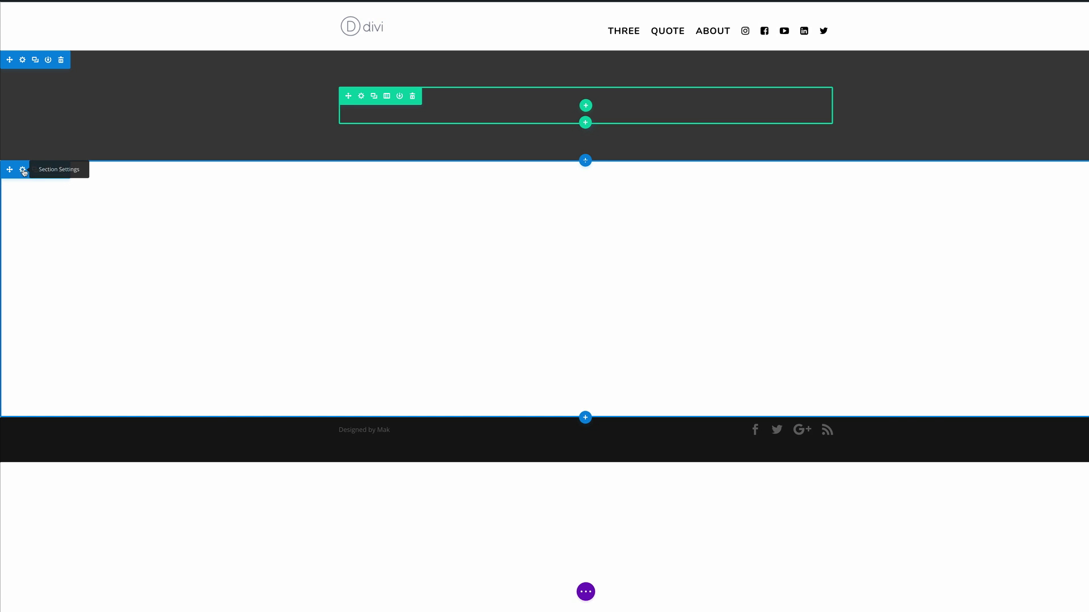
# Step: Set the sunset seascape photo as the lower section's background image and save
pyautogui.click(22, 60)
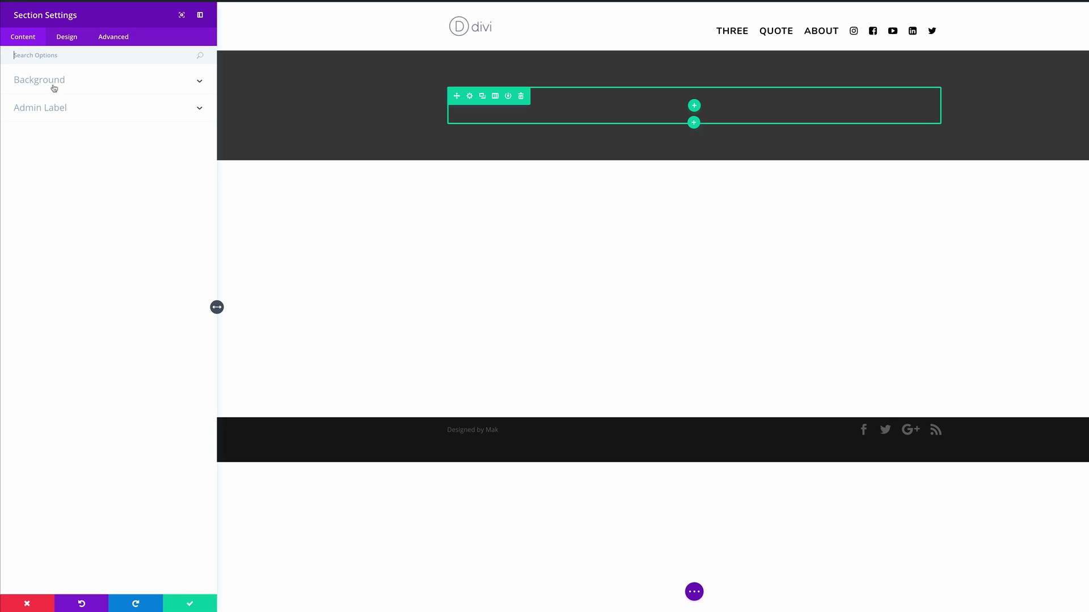
pyautogui.click(38, 80)
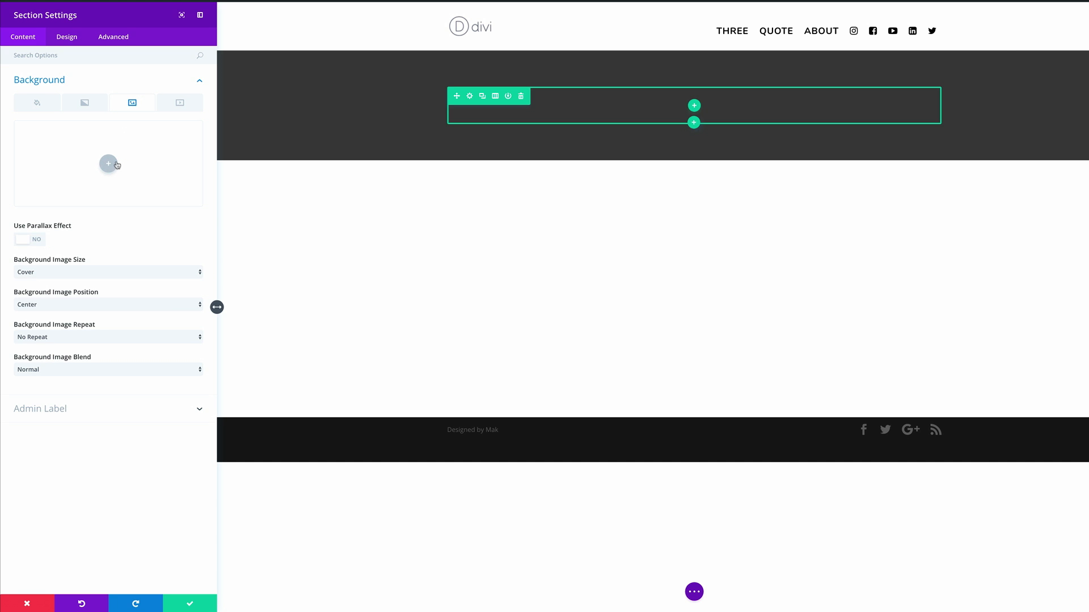
pyautogui.click(108, 164)
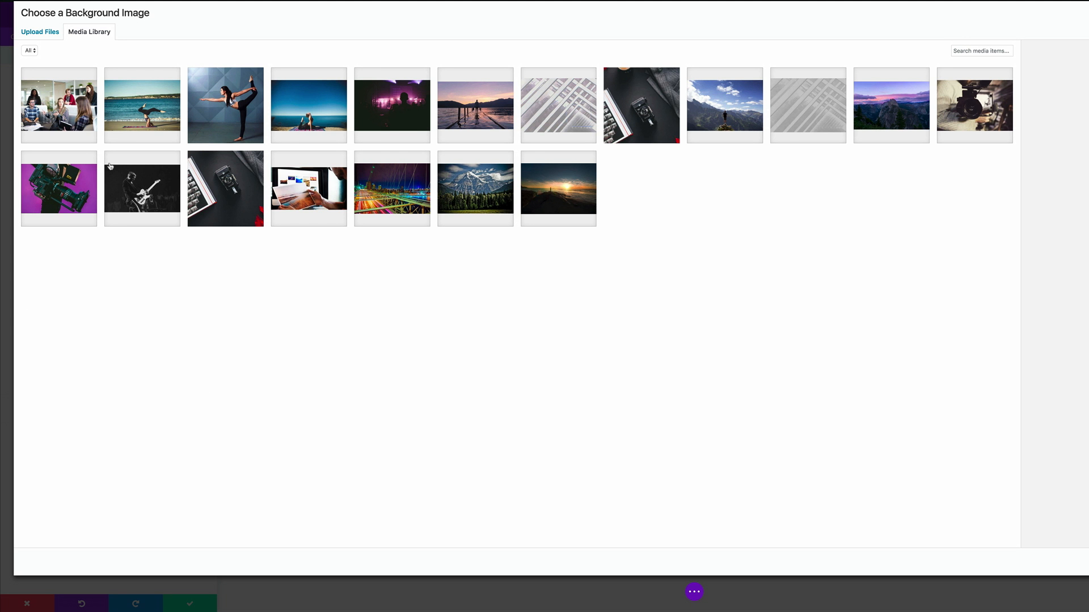
pyautogui.moveTo(383, 276)
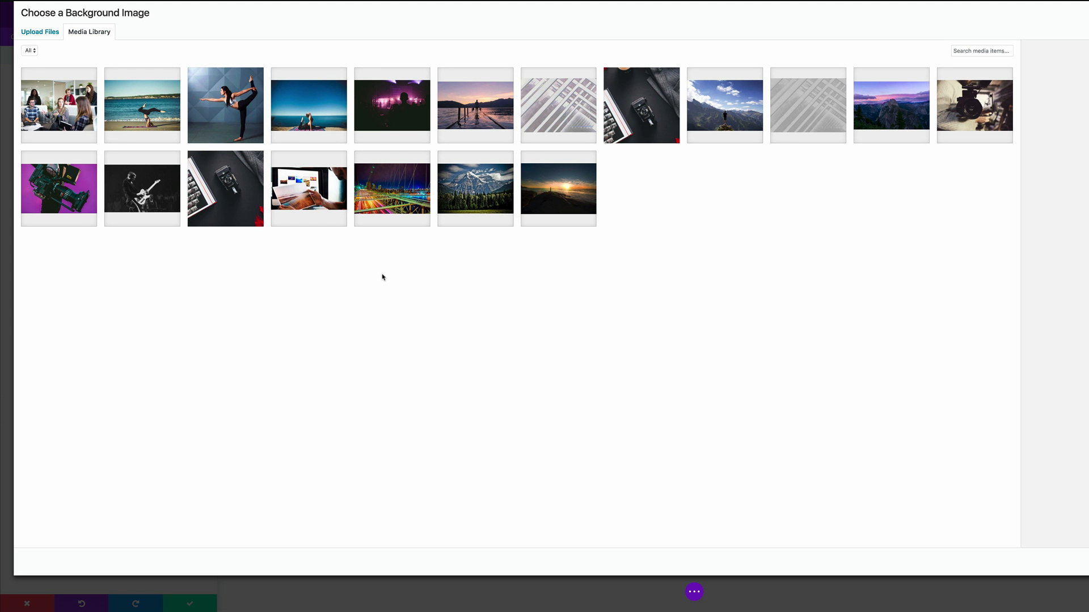
pyautogui.moveTo(748, 238)
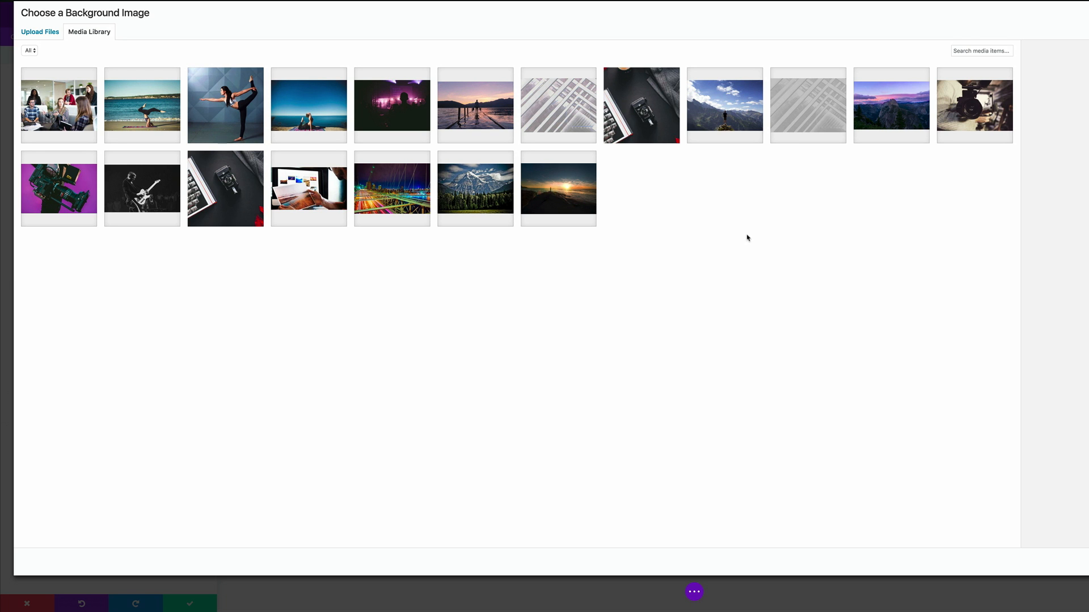
pyautogui.click(558, 188)
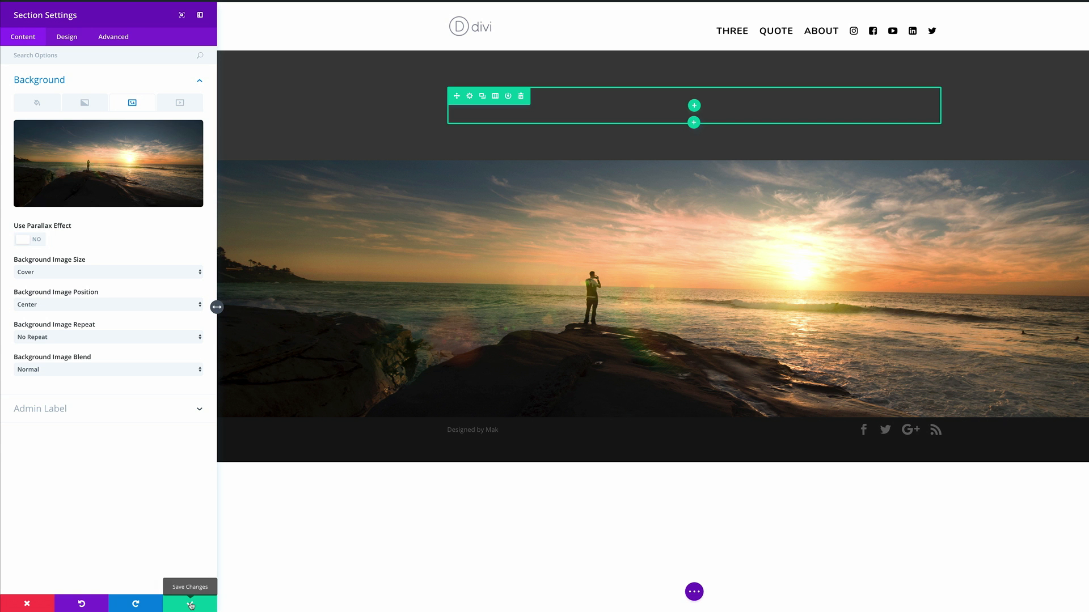
pyautogui.click(190, 602)
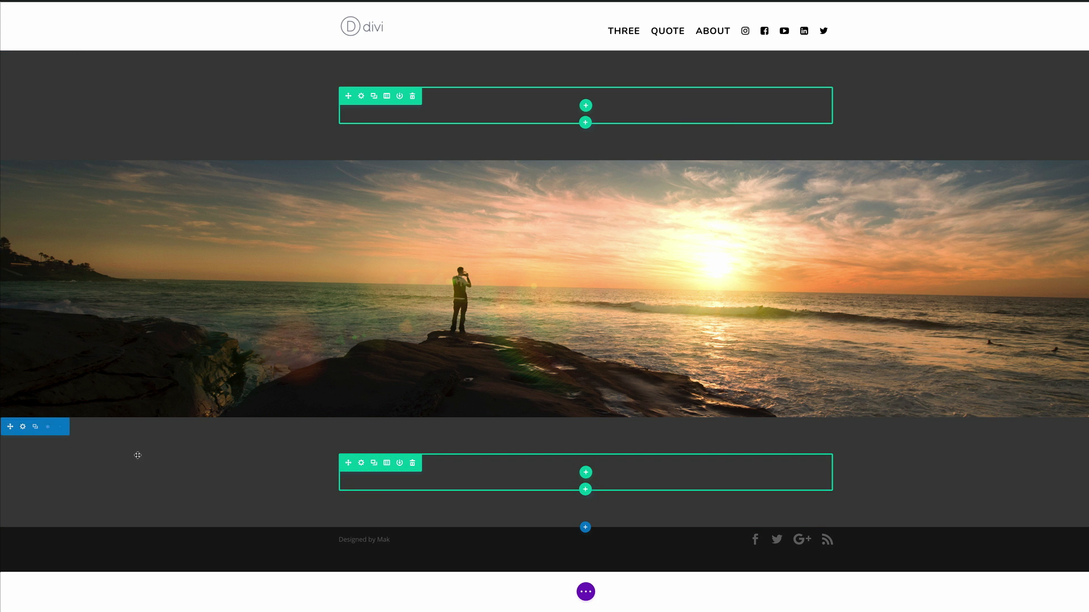
pyautogui.moveTo(261, 487)
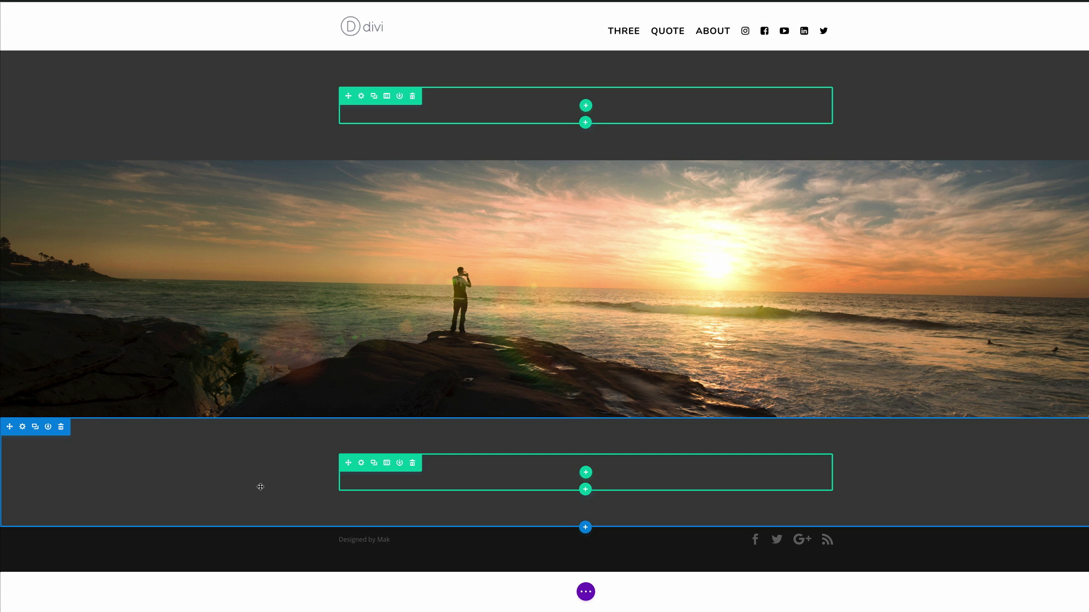
pyautogui.moveTo(605, 345)
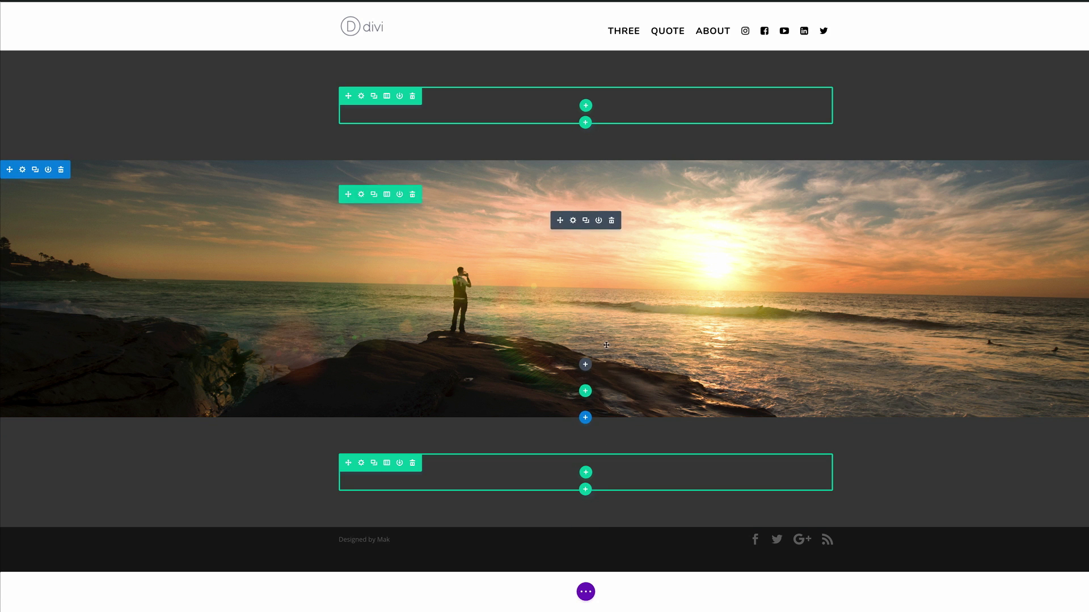
# Step: Start adding a module to the new section's row and search for 'text'
pyautogui.click(585, 417)
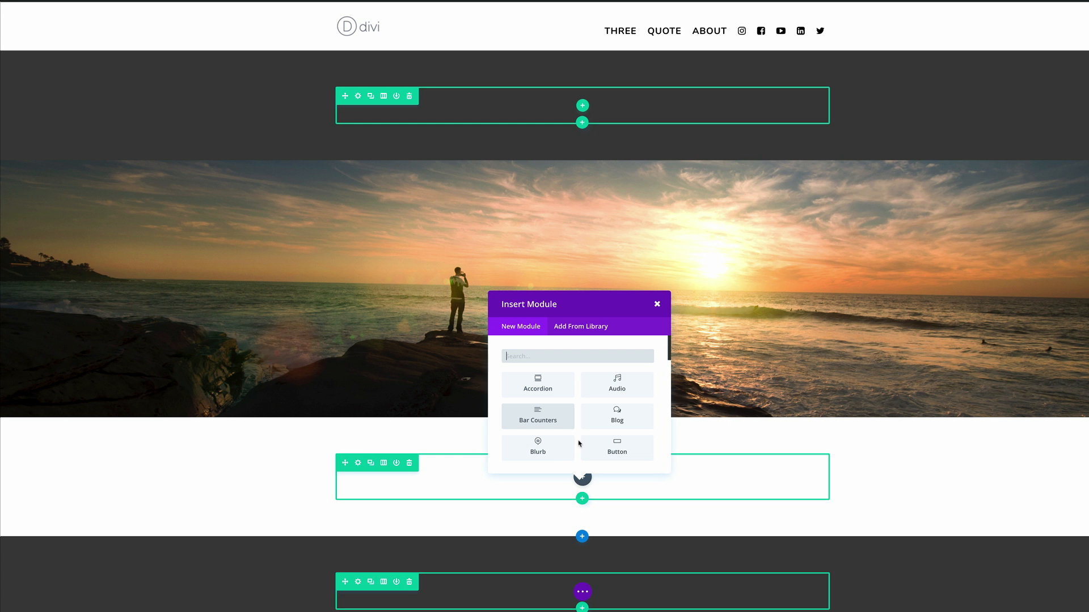
pyautogui.moveTo(582, 373)
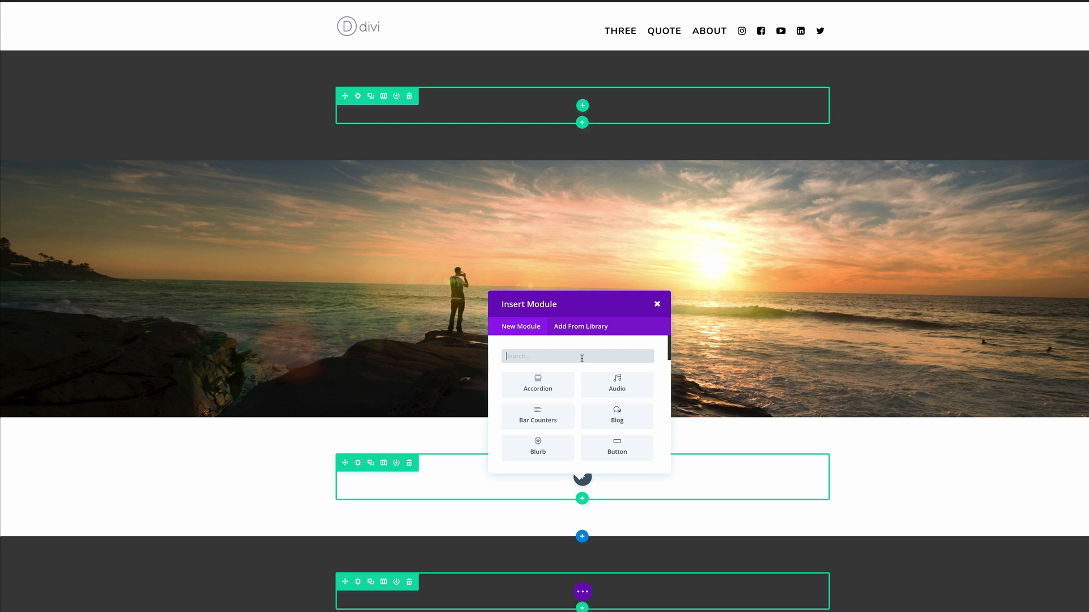
pyautogui.write('text')
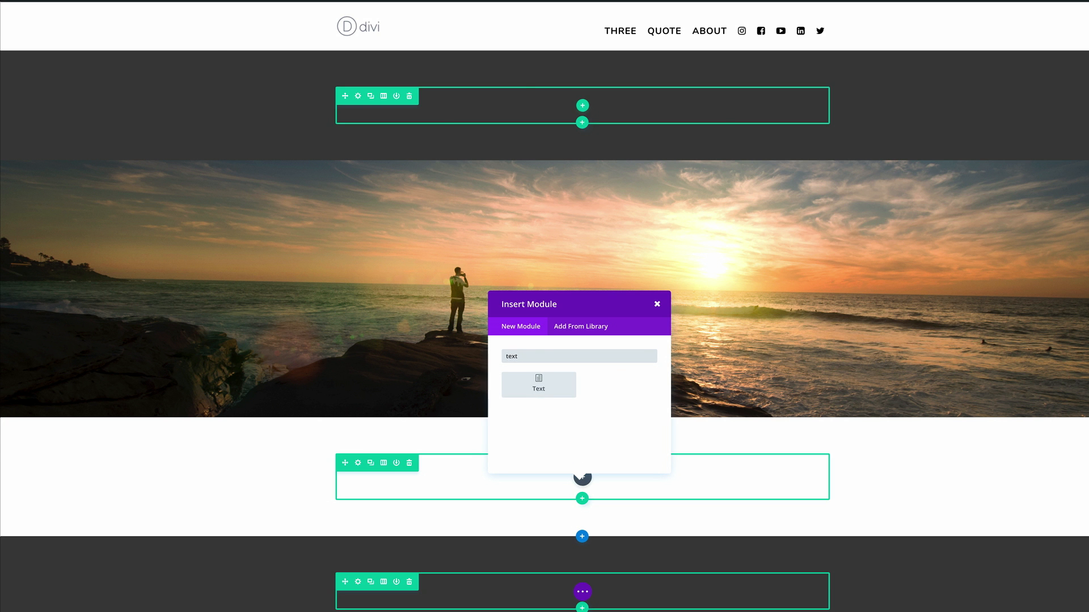
# Step: Insert a Text module, then copy the first short lorem ipsum paragraph from the Lorem 2 tab
pyautogui.click(538, 384)
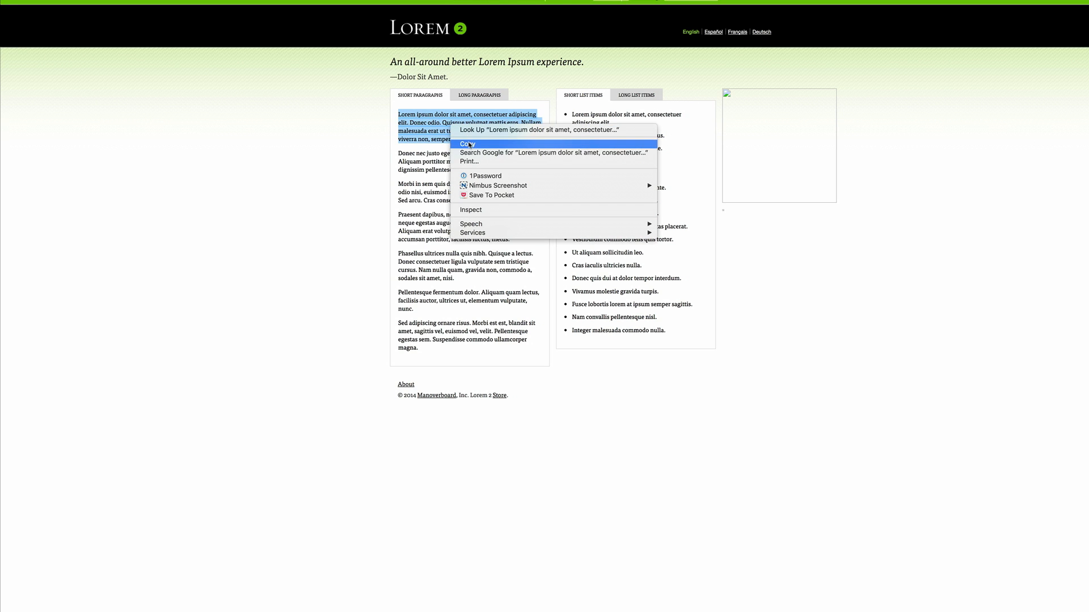
pyautogui.click(468, 144)
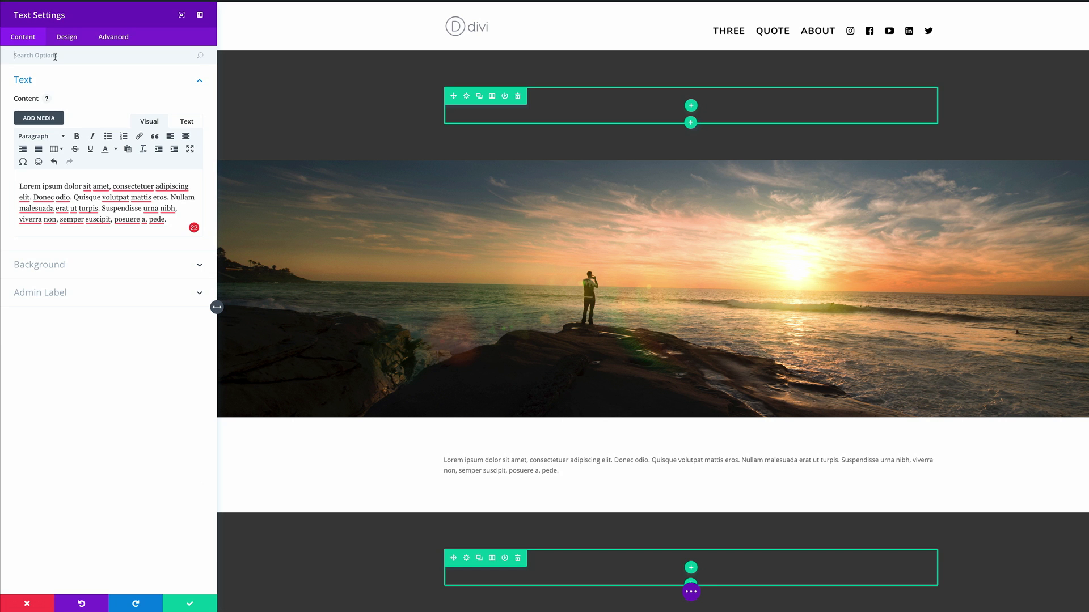
# Step: Give the lorem ipsum Text module a Max Width of 800px via the settings search
pyautogui.write('Max')
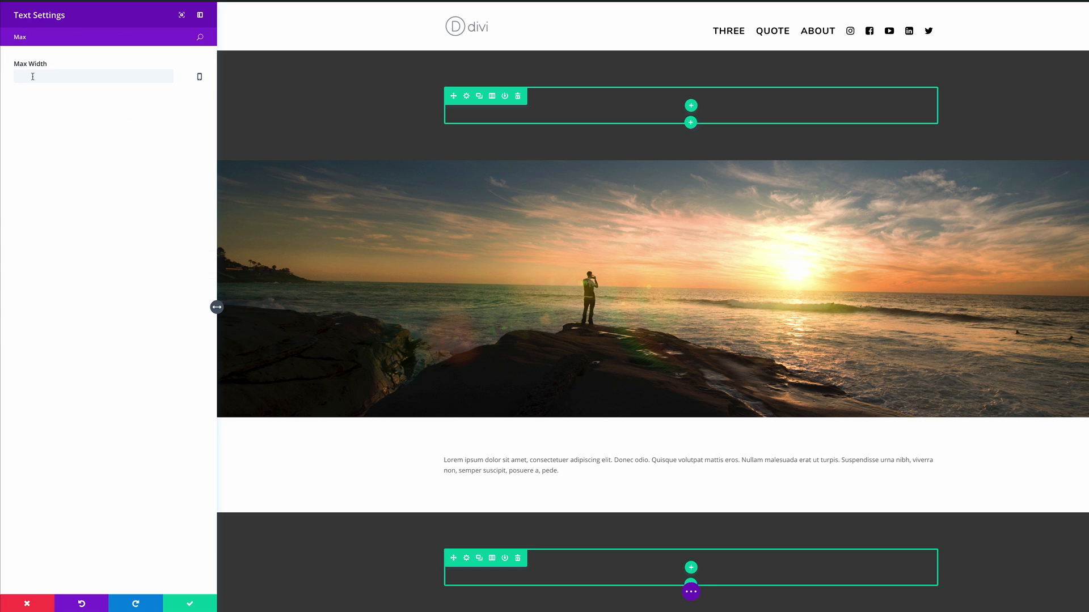
pyautogui.write('8')
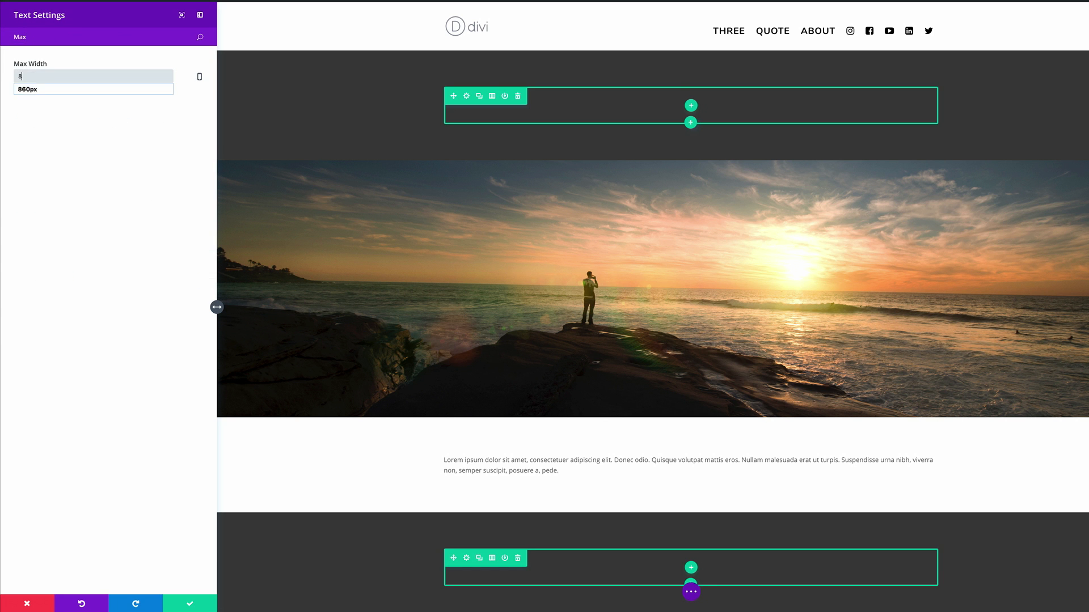
pyautogui.write('800px')
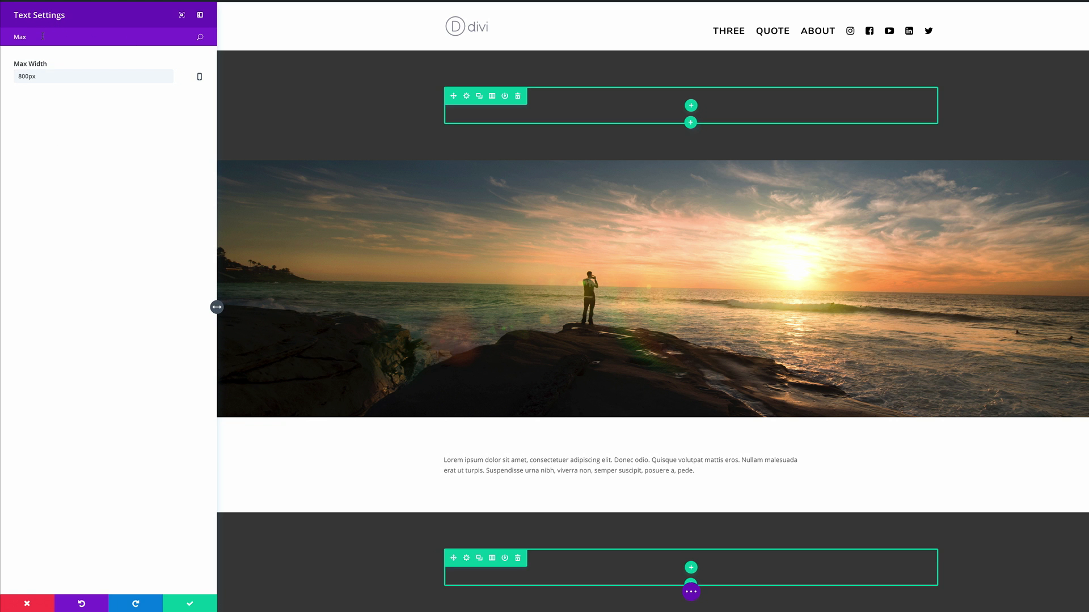
pyautogui.click(23, 37)
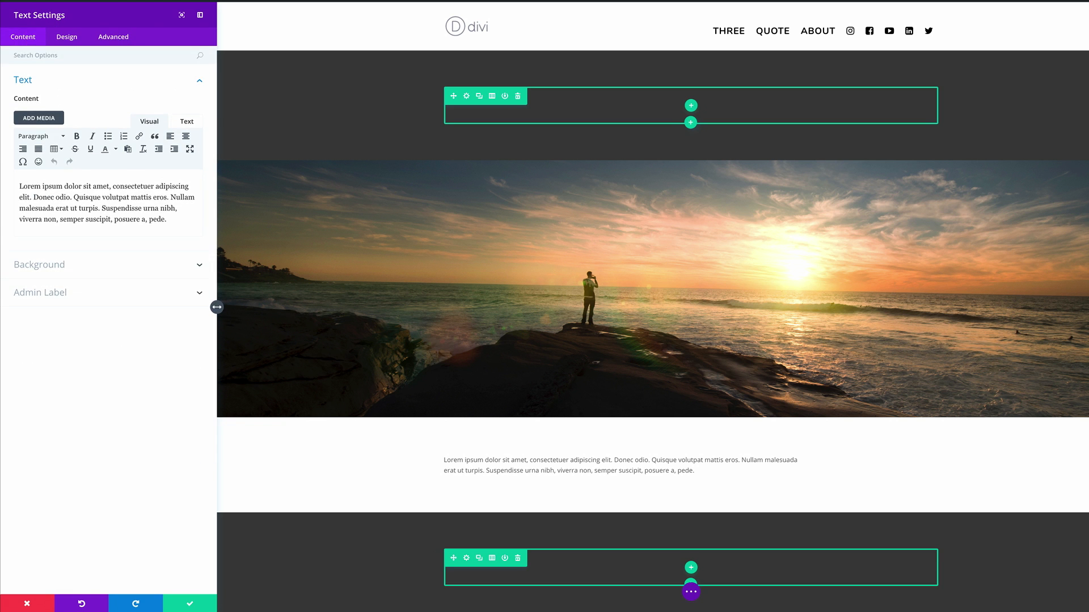
# Step: Style the paragraph as Nunito at 36px with 1.5em line height, save, and select its section's settings
pyautogui.click(67, 36)
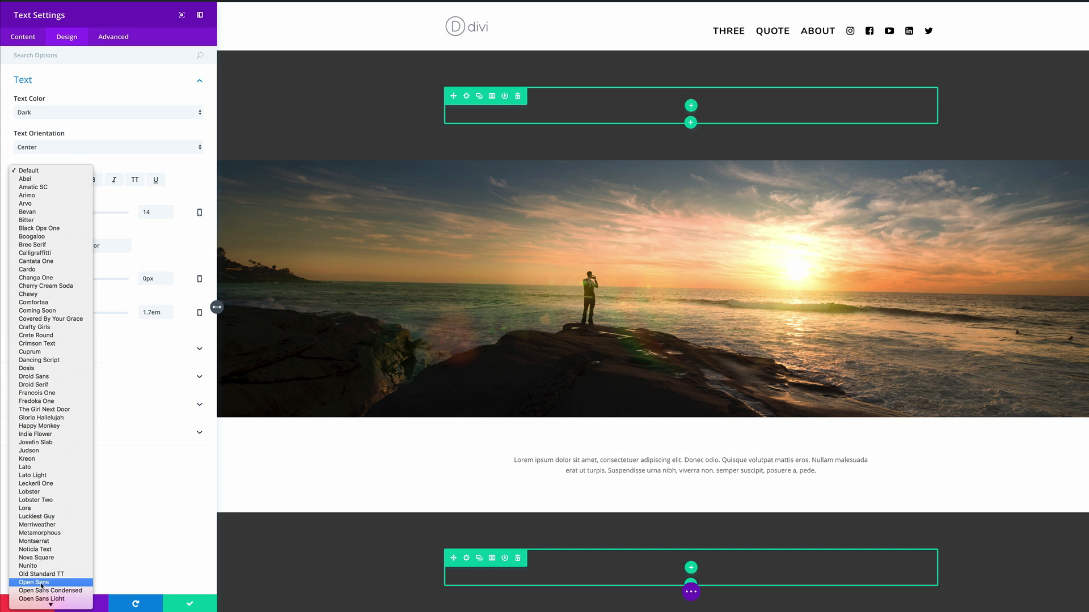
pyautogui.click(28, 565)
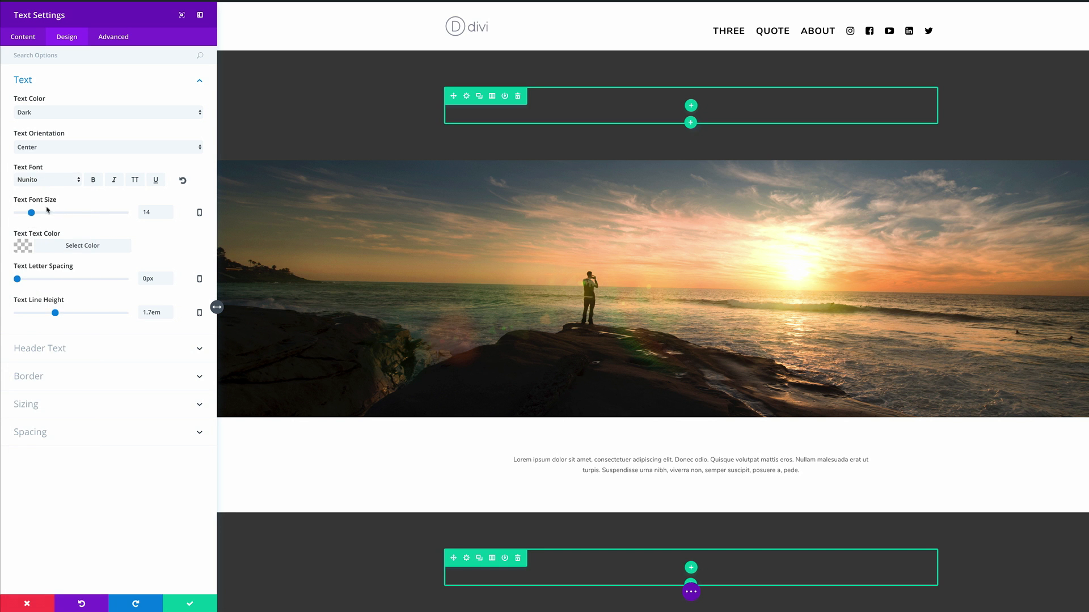
pyautogui.moveTo(32, 212); pyautogui.dragTo(40, 212)
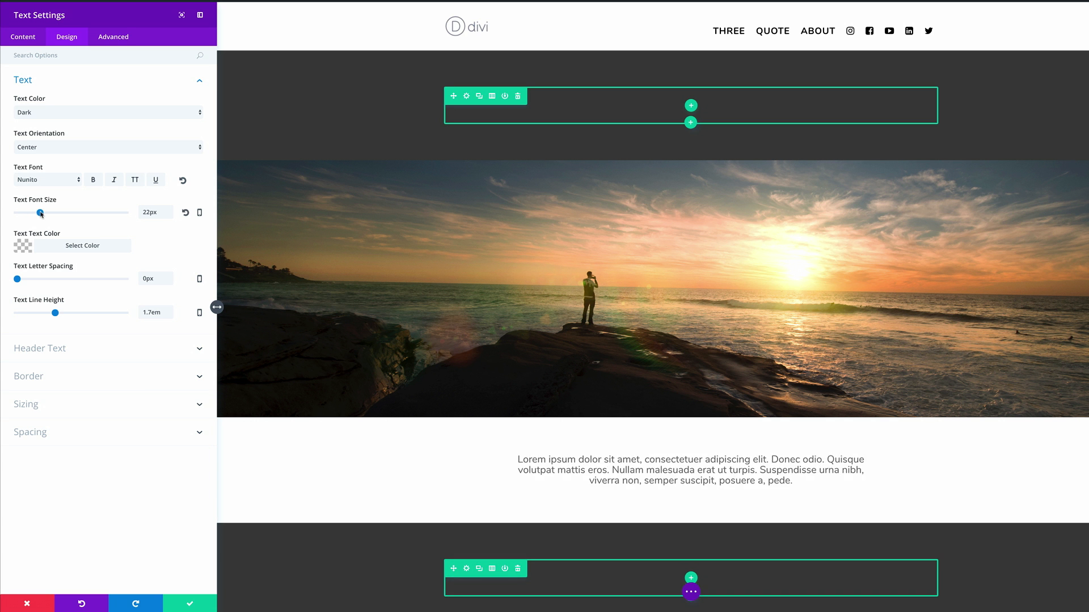
pyautogui.moveTo(41, 213); pyautogui.dragTo(52, 214)
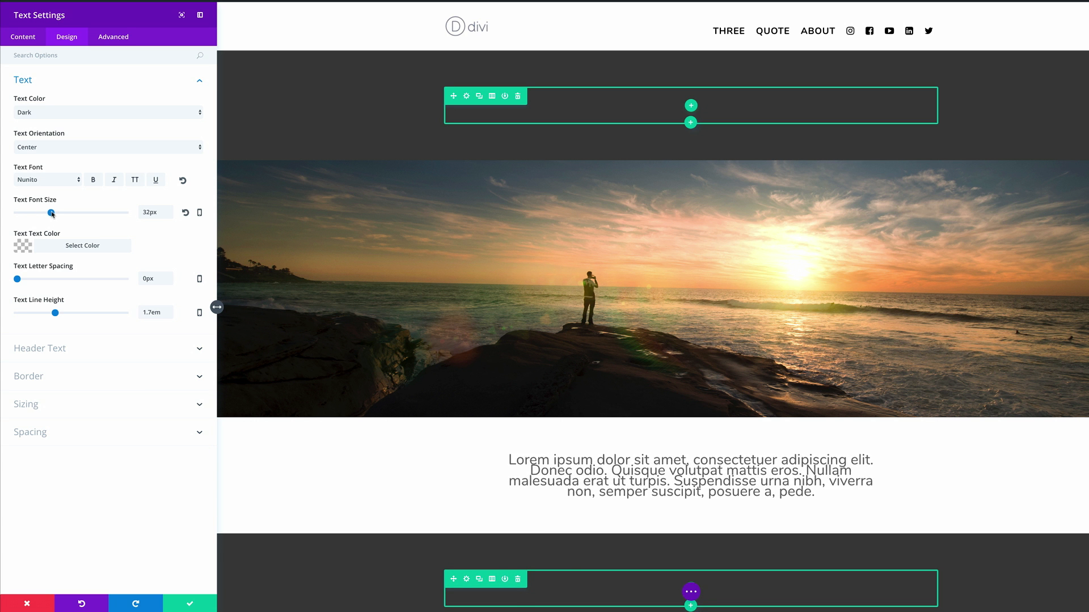
pyautogui.moveTo(51, 212); pyautogui.dragTo(57, 212)
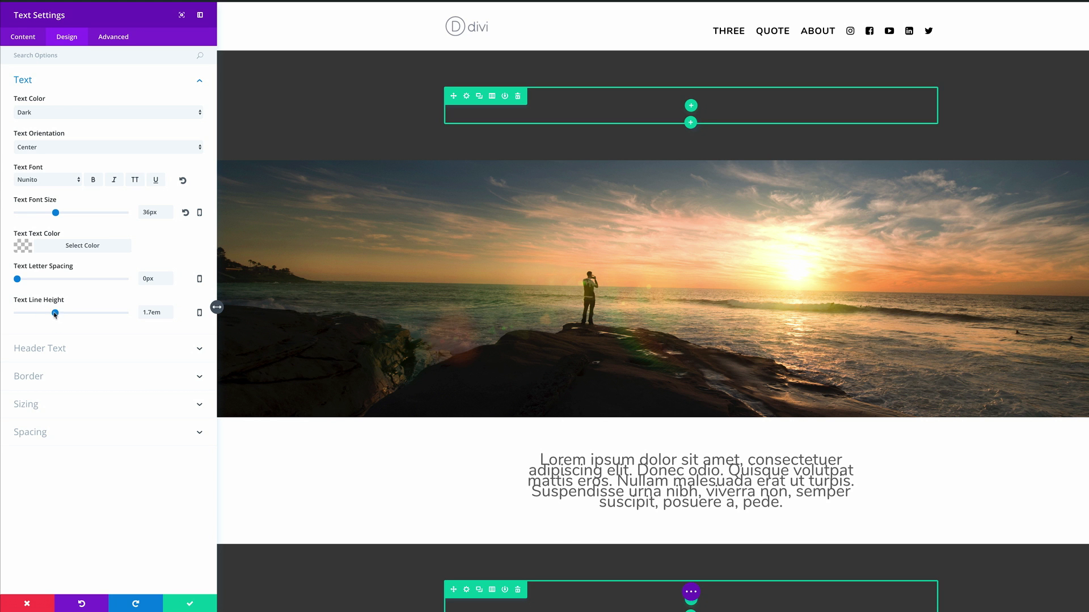
pyautogui.moveTo(55, 313); pyautogui.dragTo(44, 313)
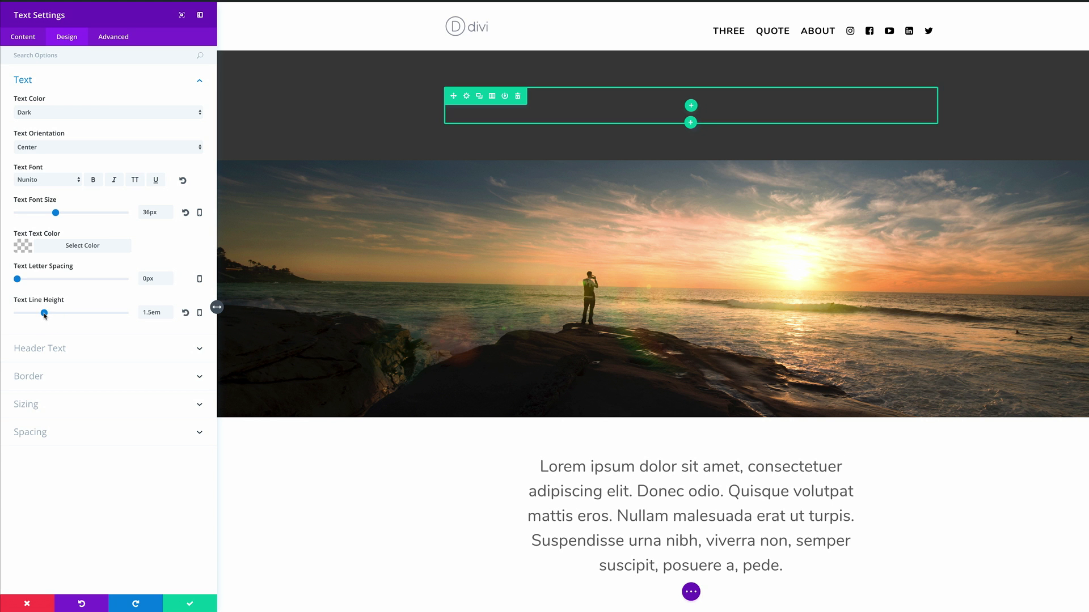
pyautogui.moveTo(103, 270)
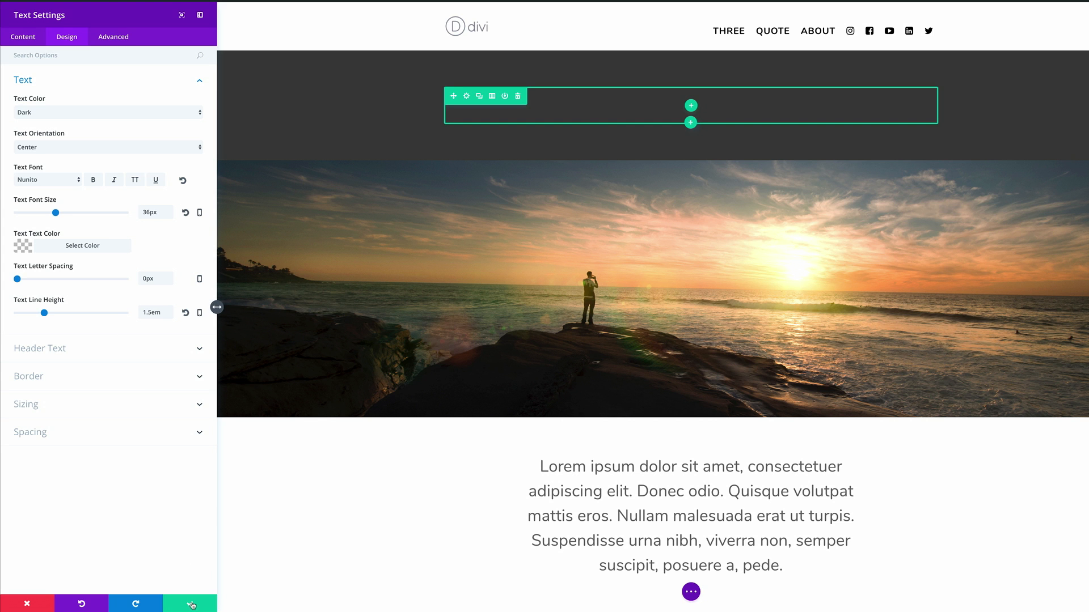
pyautogui.click(189, 602)
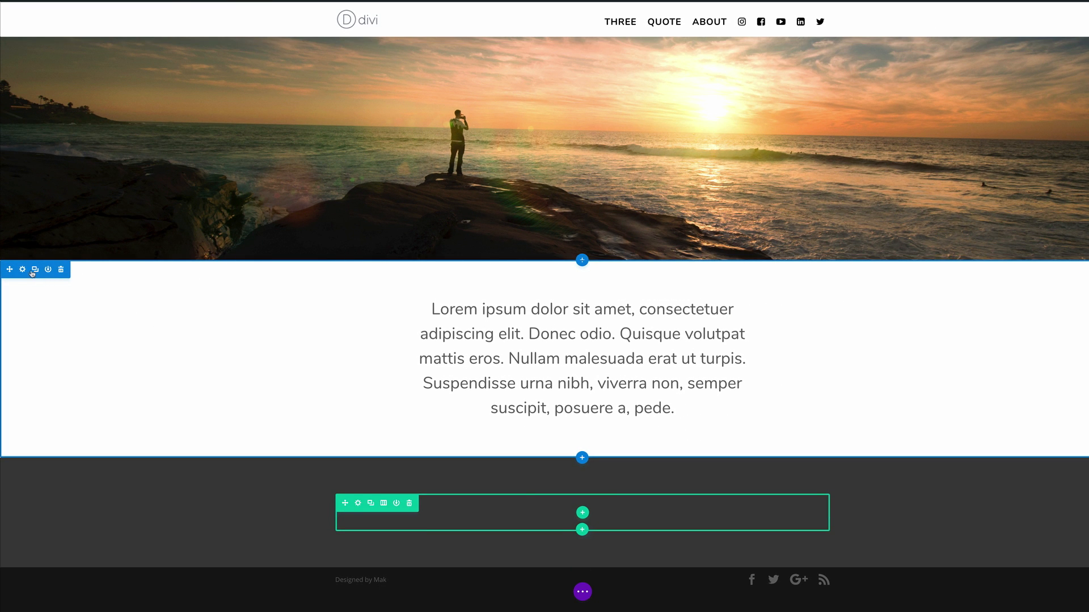
pyautogui.click(22, 270)
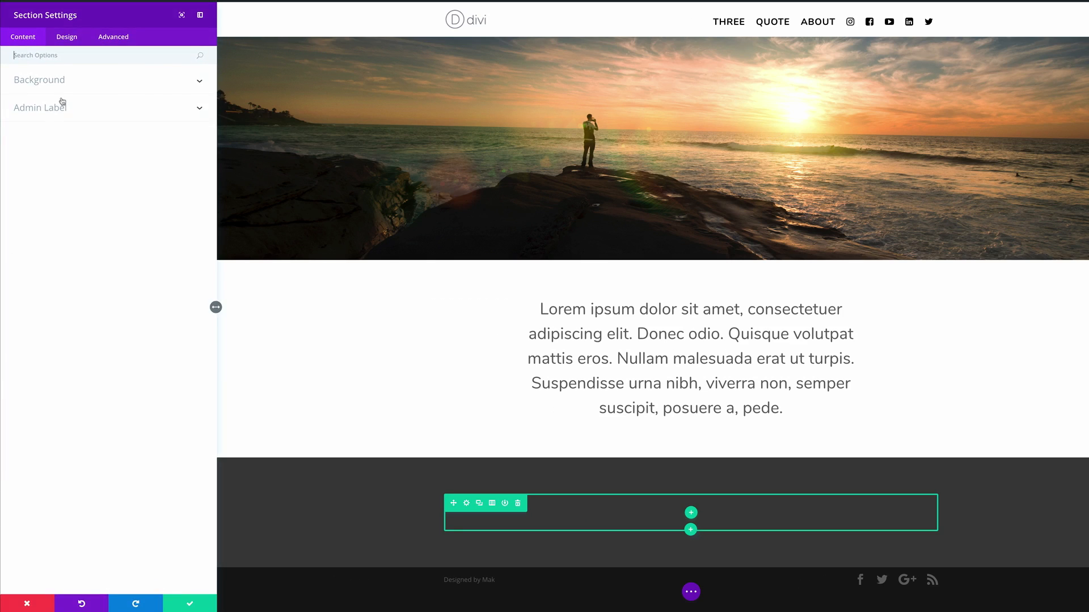
# Step: Choose the mountain and forest photo from the media library as the section's background image
pyautogui.click(40, 79)
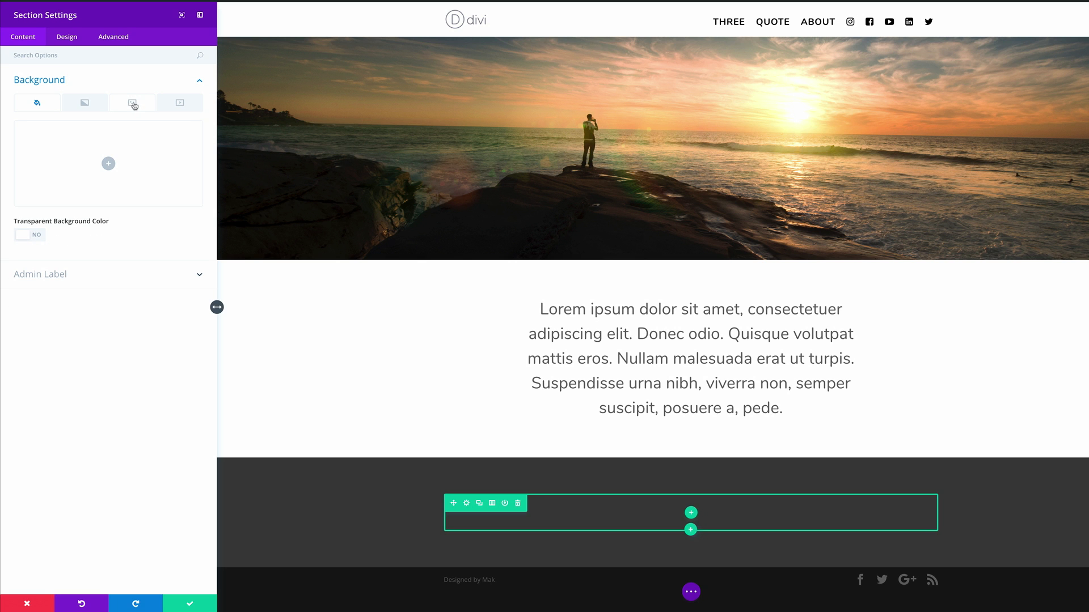
pyautogui.click(132, 102)
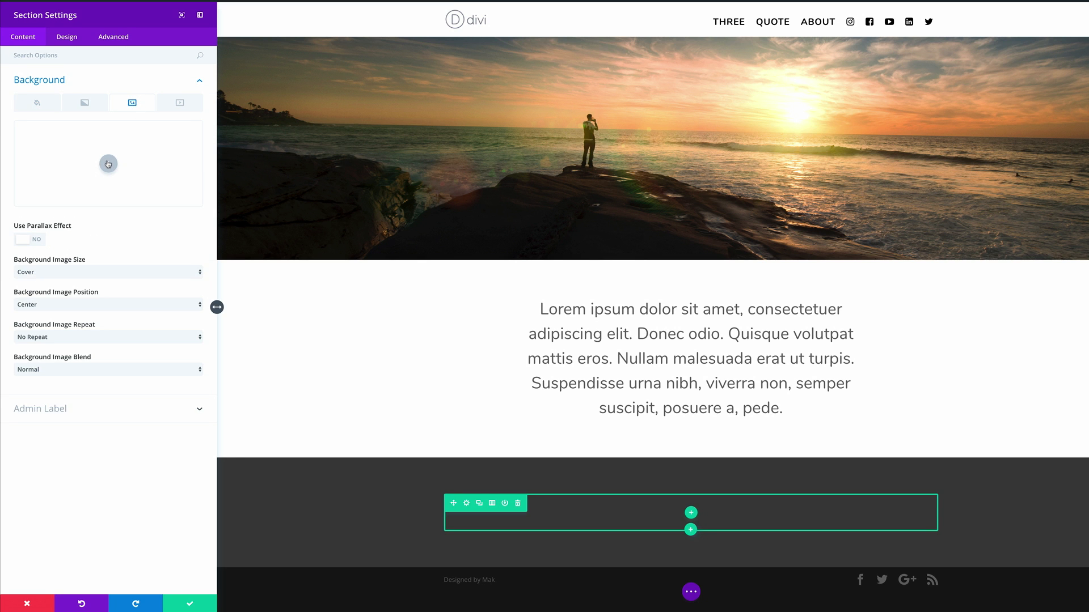
pyautogui.click(108, 163)
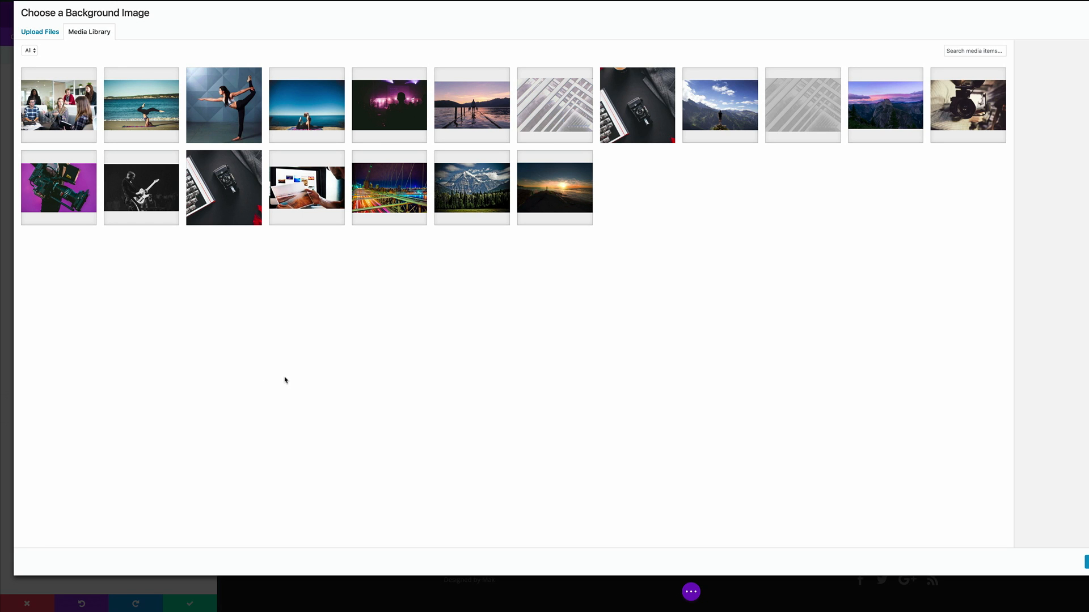
pyautogui.click(472, 187)
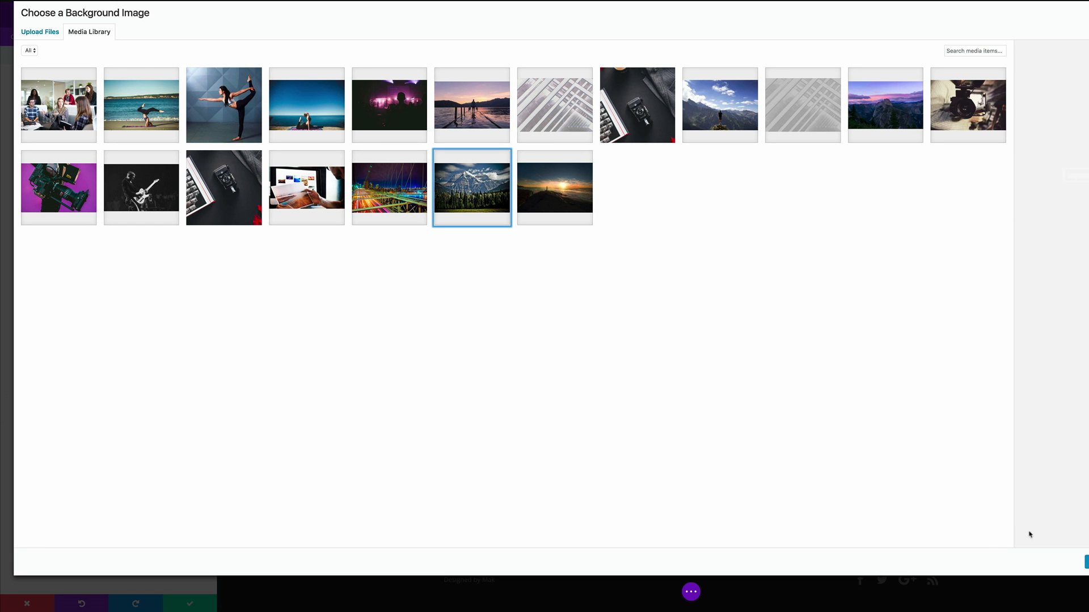
pyautogui.click(471, 188)
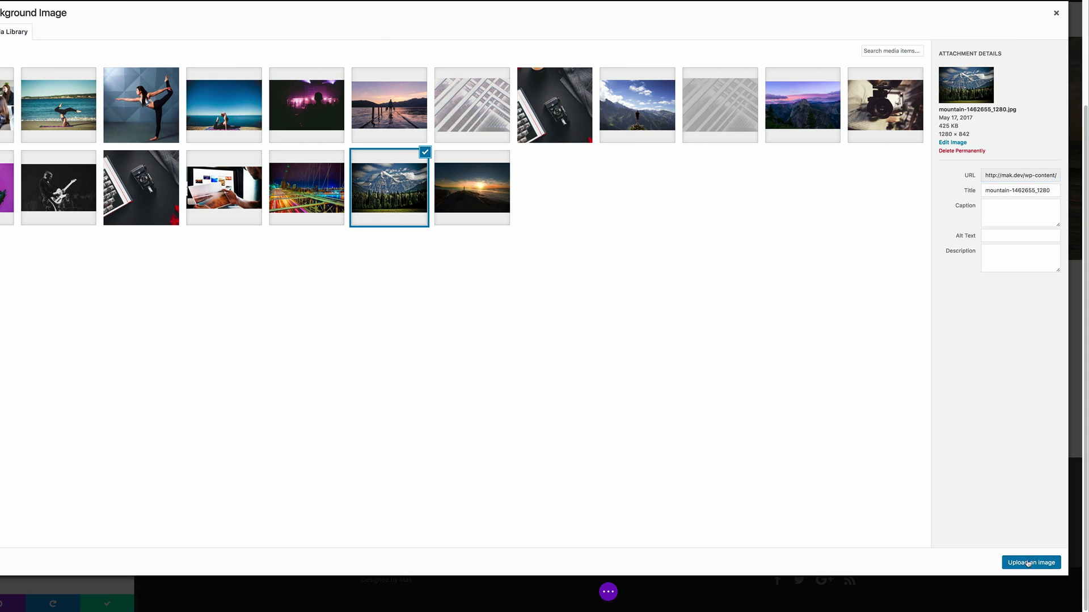
pyautogui.click(1031, 563)
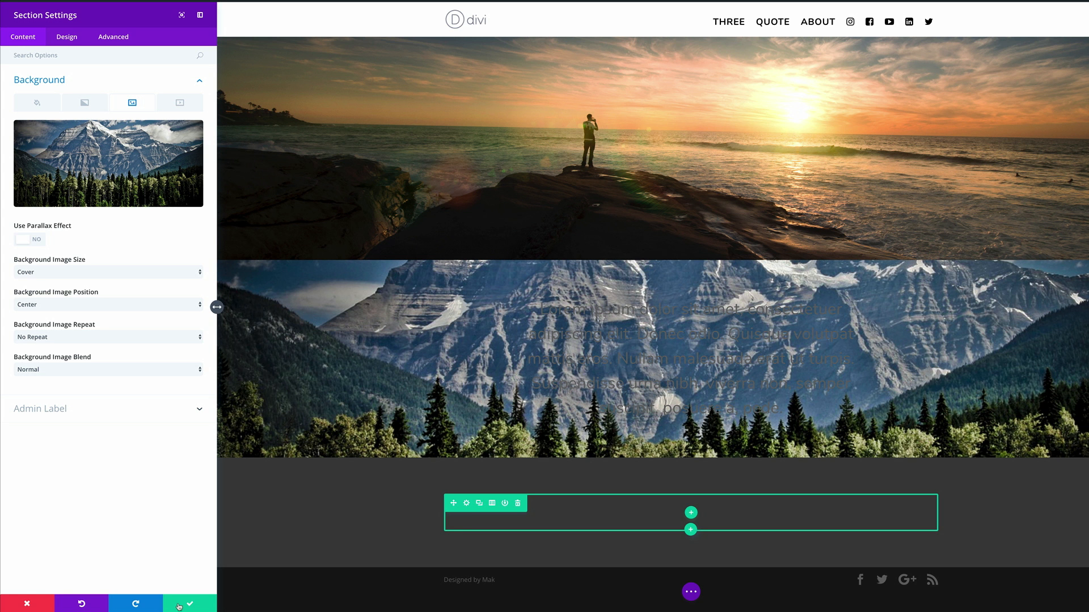
pyautogui.moveTo(190, 603)
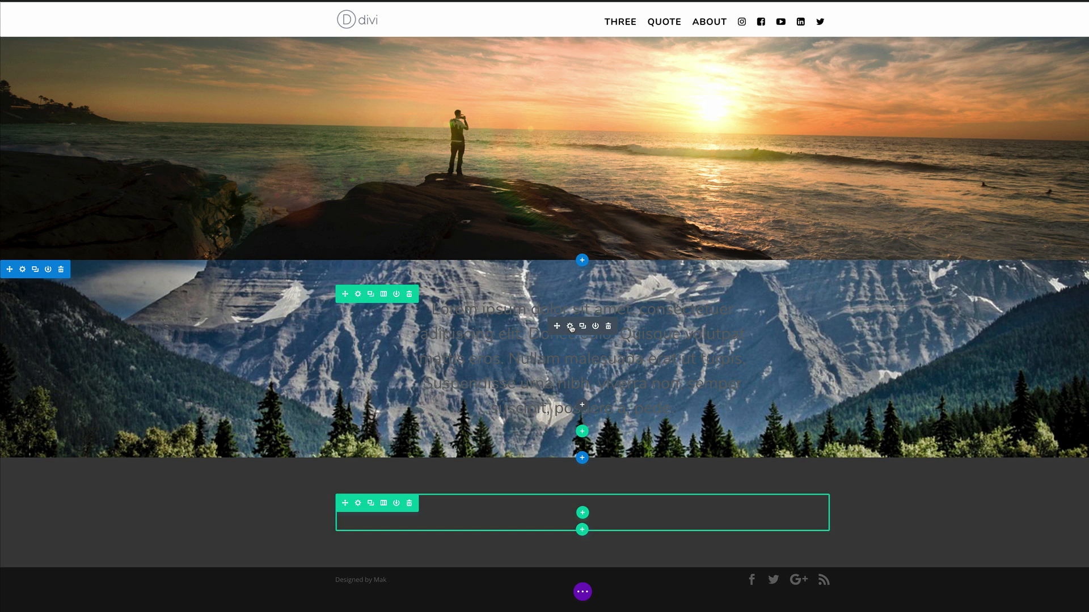
pyautogui.moveTo(570, 326)
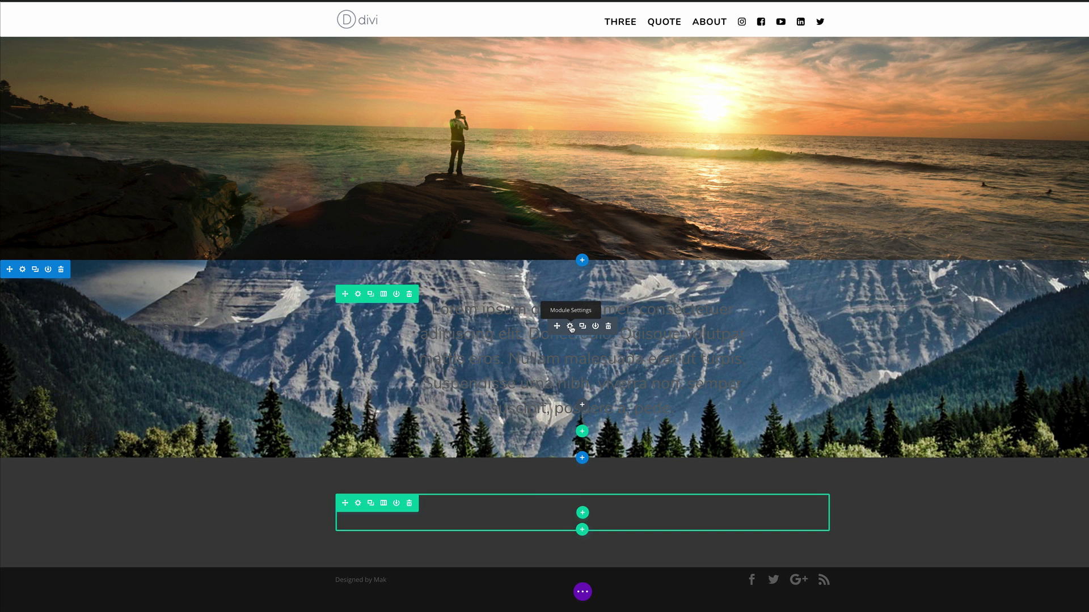
# Step: Set the paragraph's Text Color to Light on the Design tab and save
pyautogui.click(570, 327)
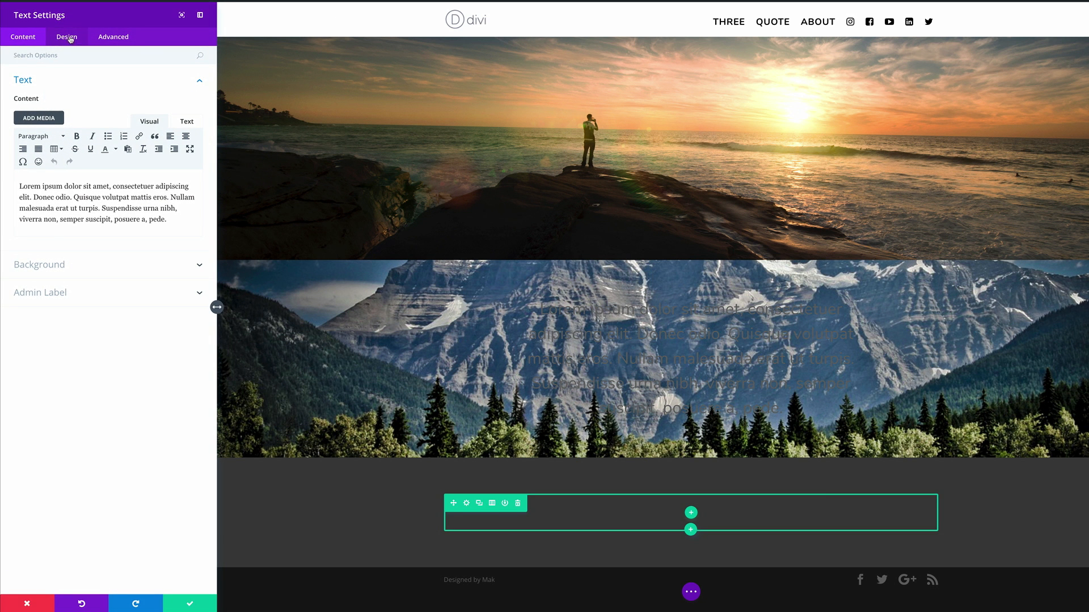
pyautogui.click(66, 36)
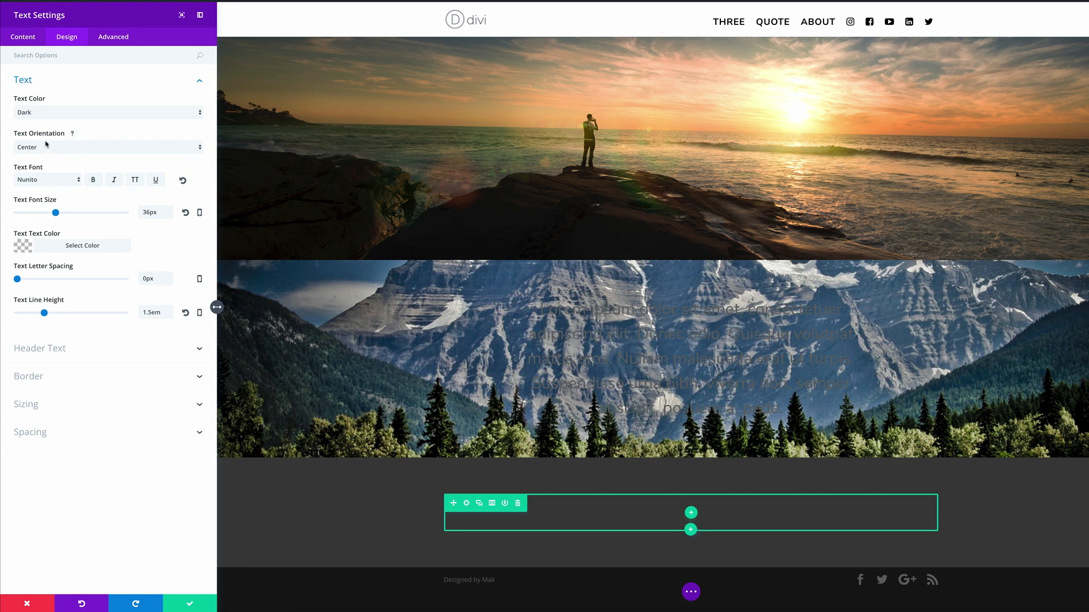
pyautogui.click(107, 112)
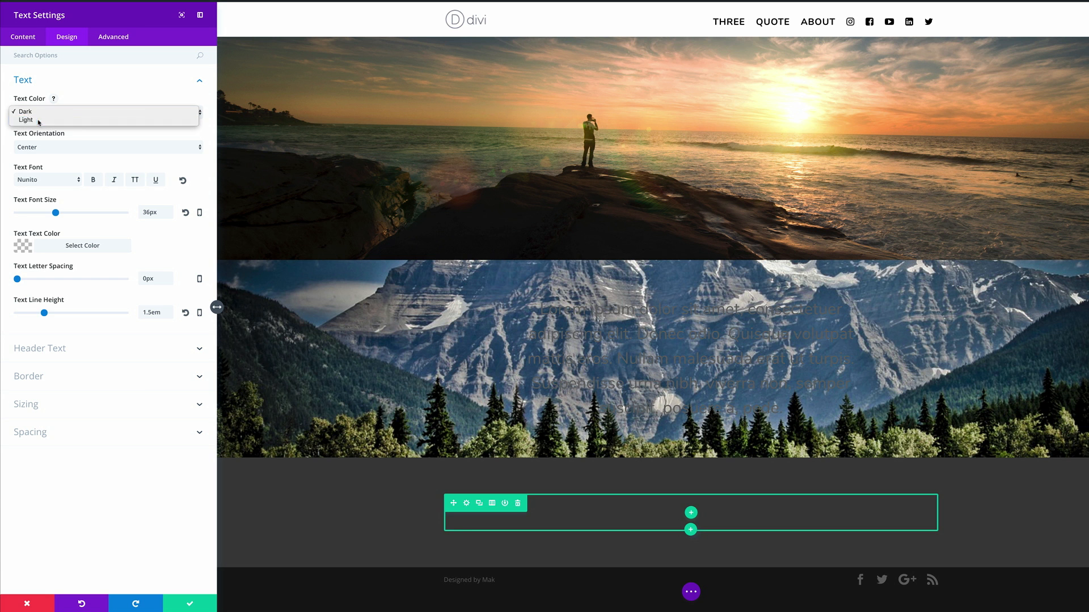
pyautogui.click(26, 119)
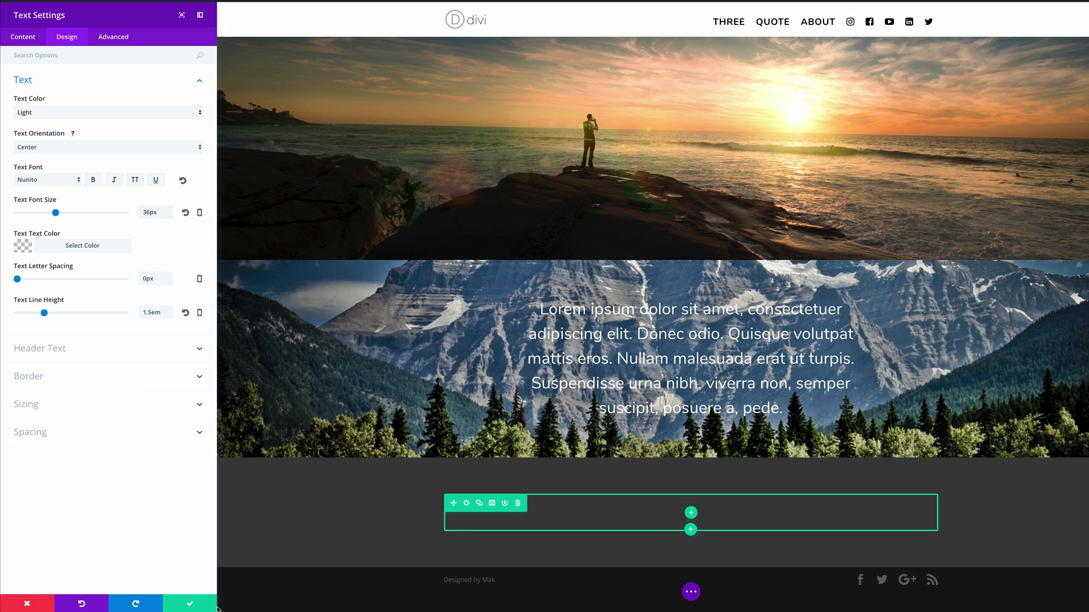
pyautogui.click(189, 603)
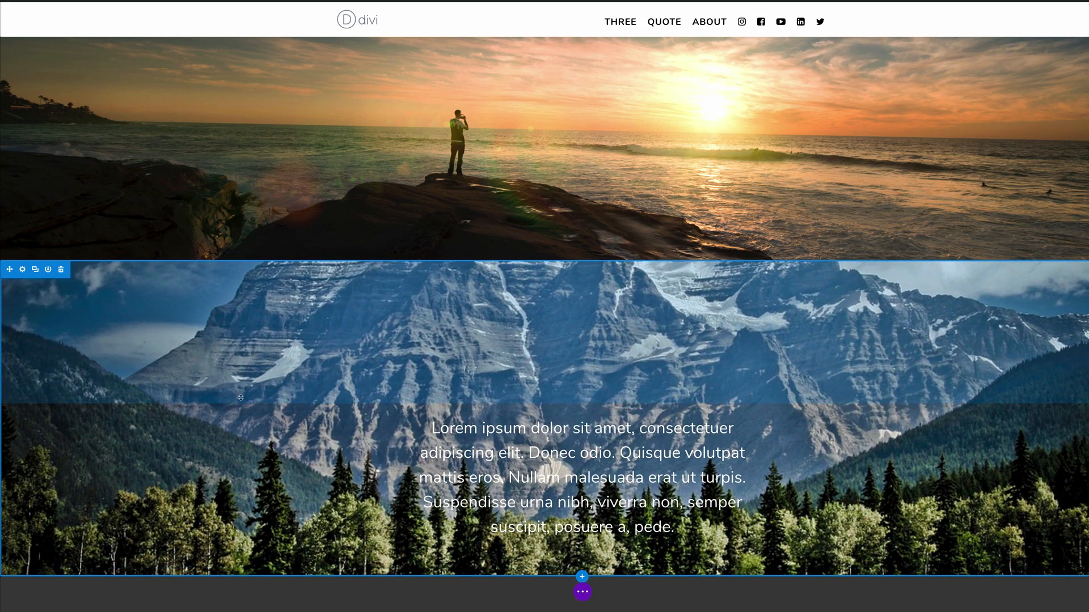
pyautogui.scroll(-3)
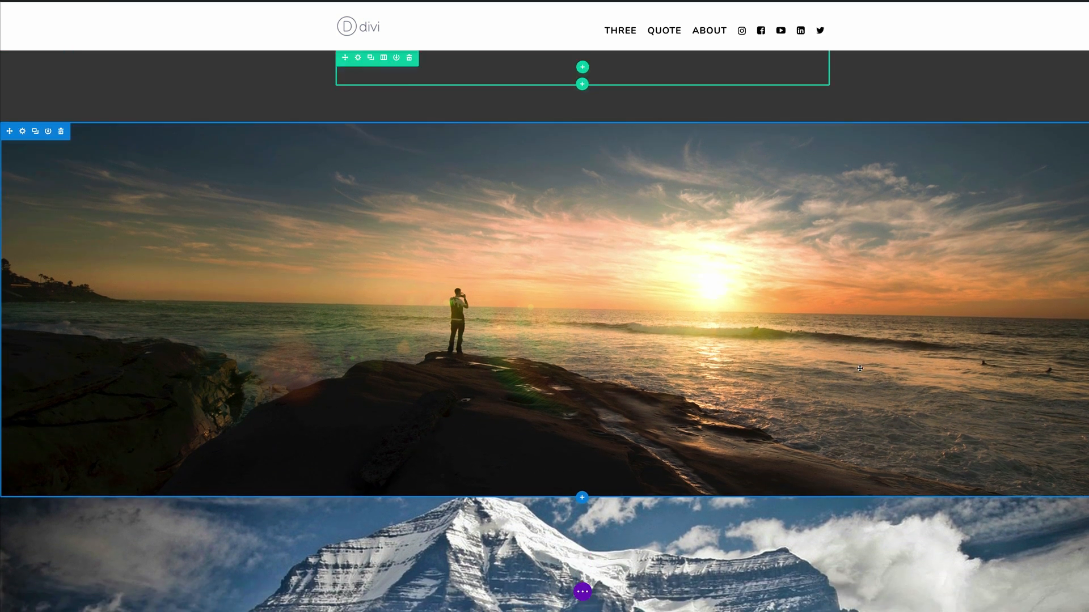
pyautogui.scroll(-3)
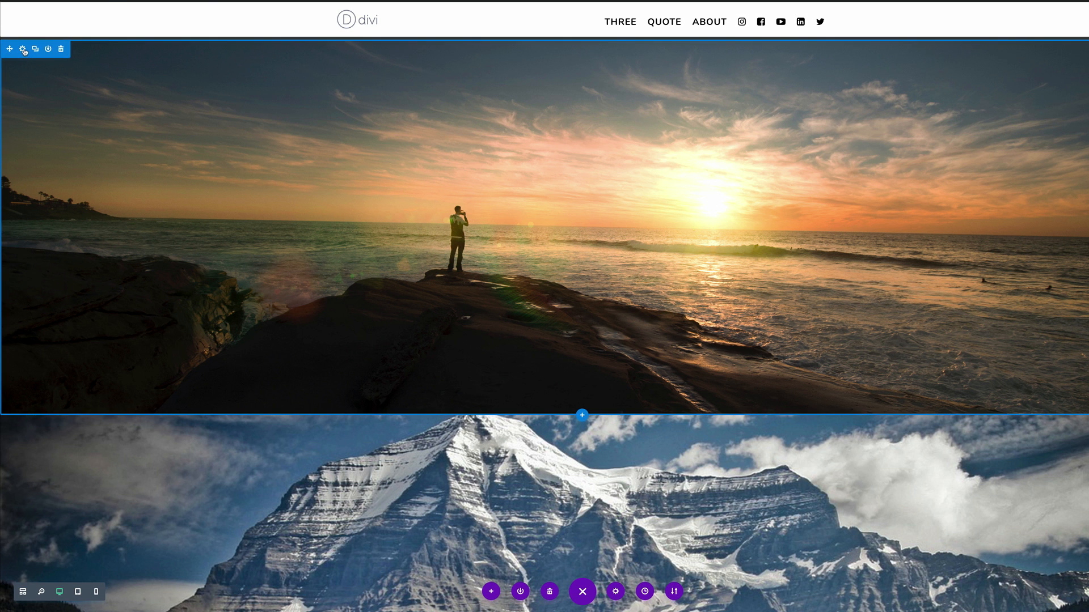
# Step: Enable Use Parallax Effect on the sunset section's background, keeping True Parallax as the method
pyautogui.click(23, 49)
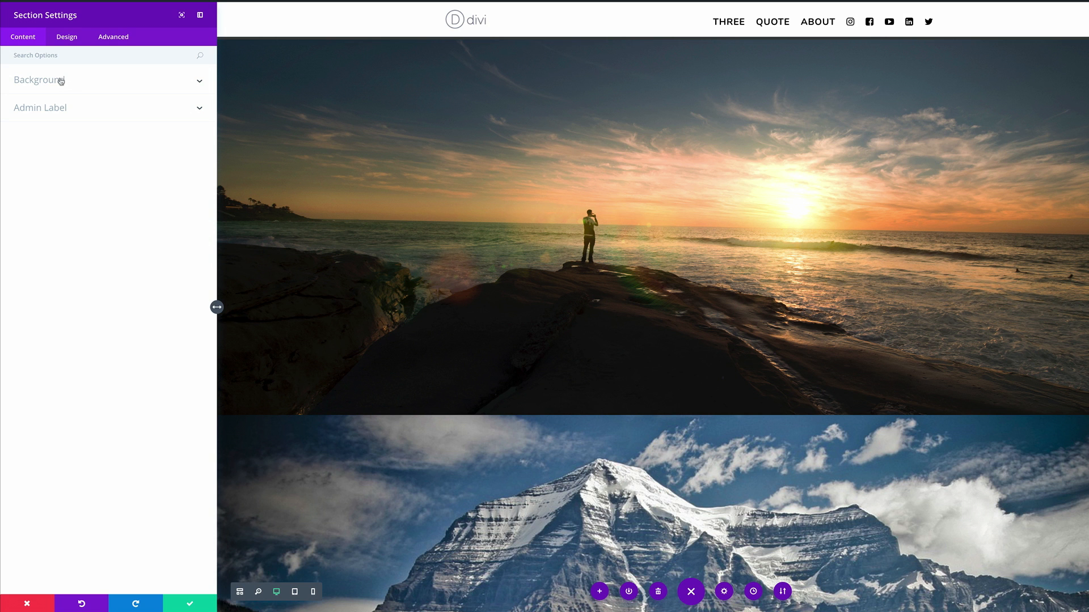
pyautogui.click(38, 80)
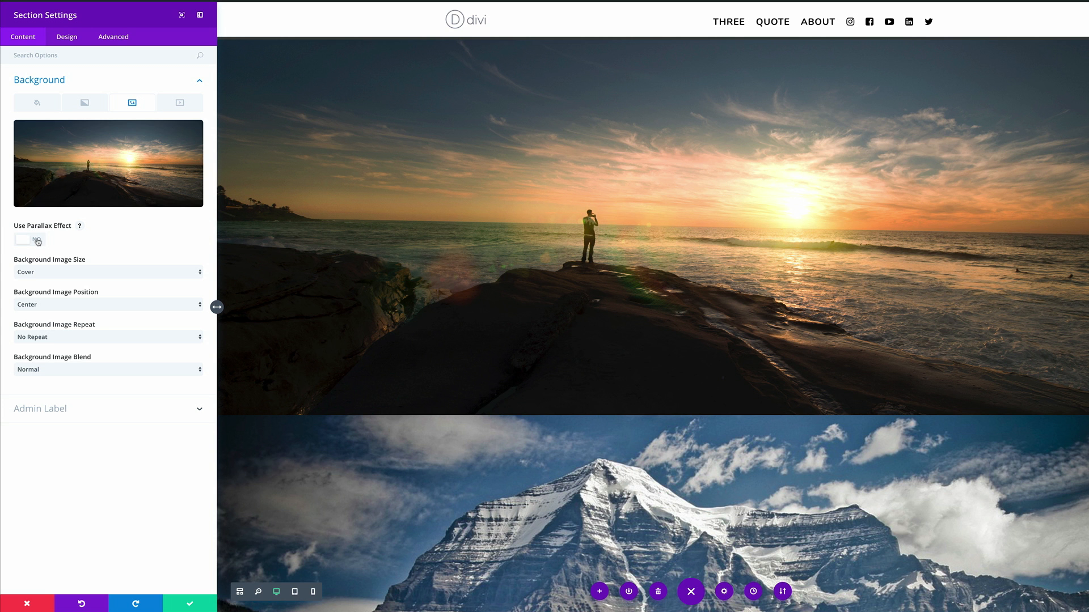
pyautogui.click(30, 239)
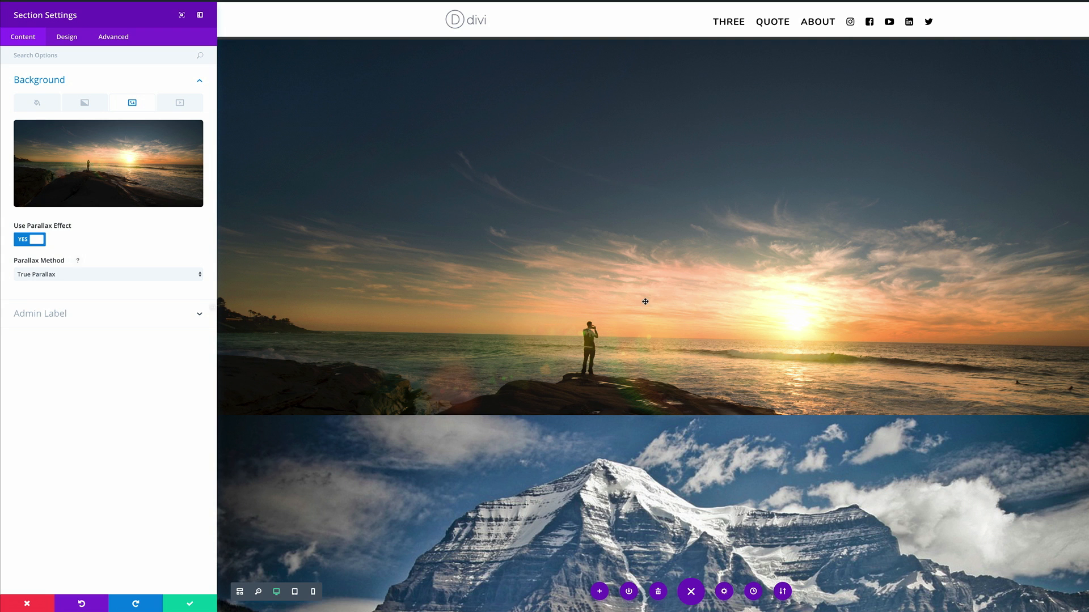
pyautogui.click(108, 274)
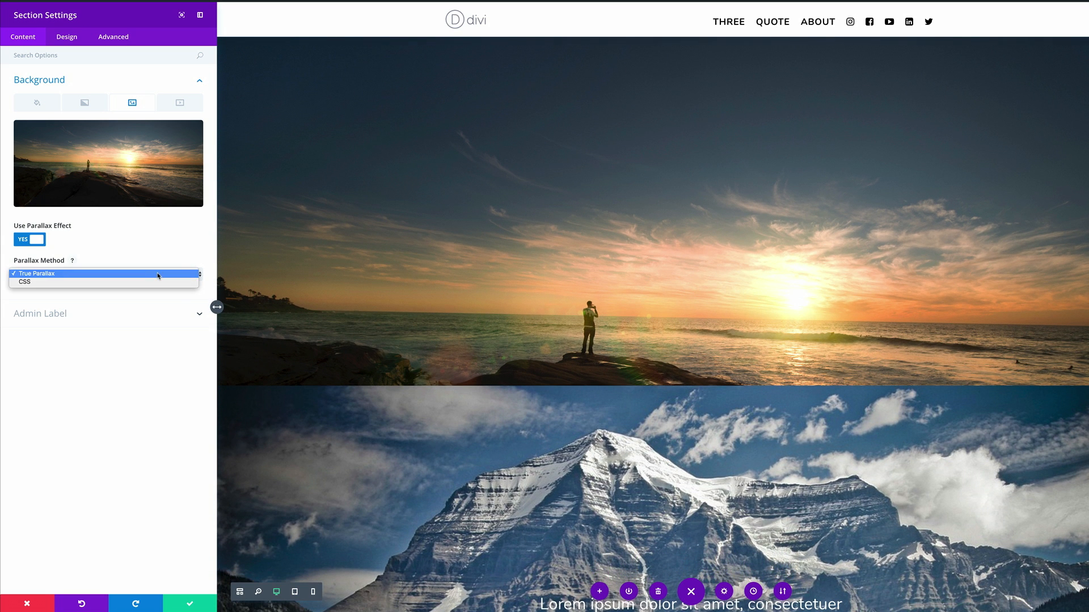
pyautogui.click(108, 274)
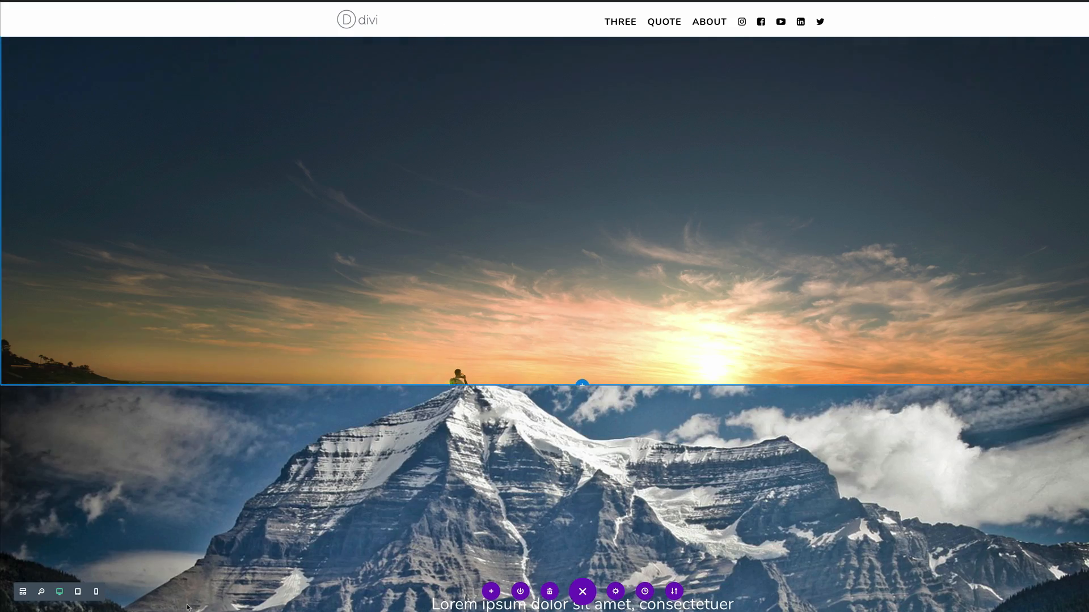
pyautogui.scroll(-3)
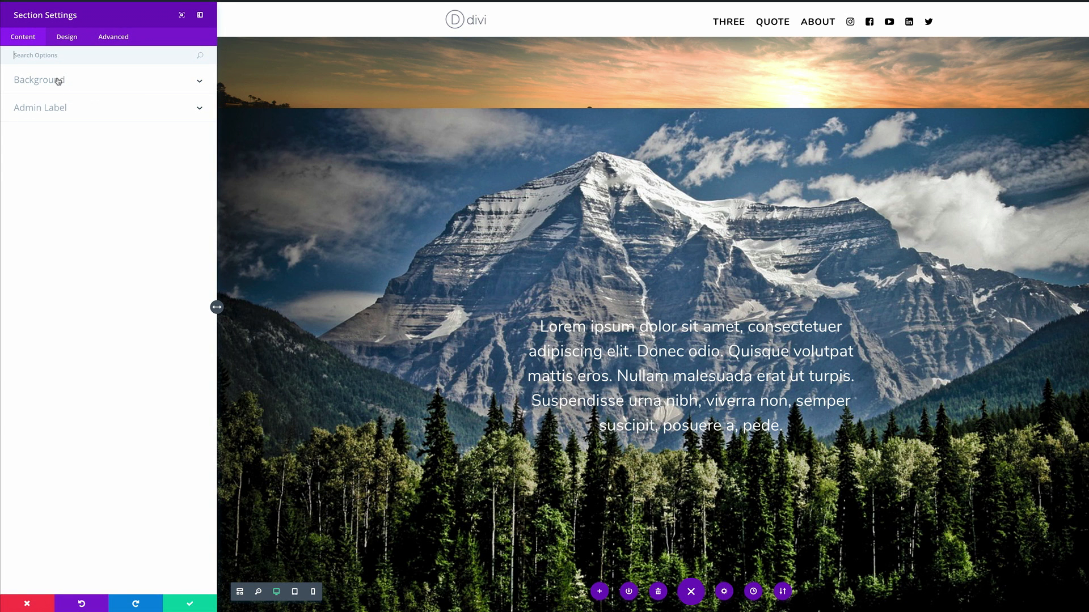
# Step: Set the mountain section's background Parallax Method to CSS and save the section settings
pyautogui.click(38, 80)
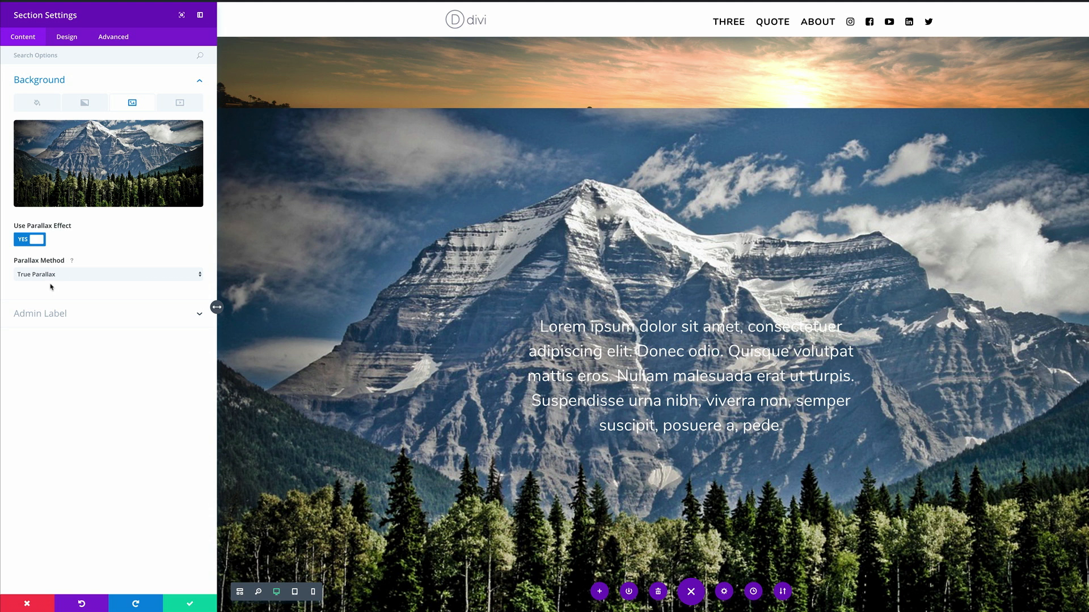
pyautogui.click(108, 274)
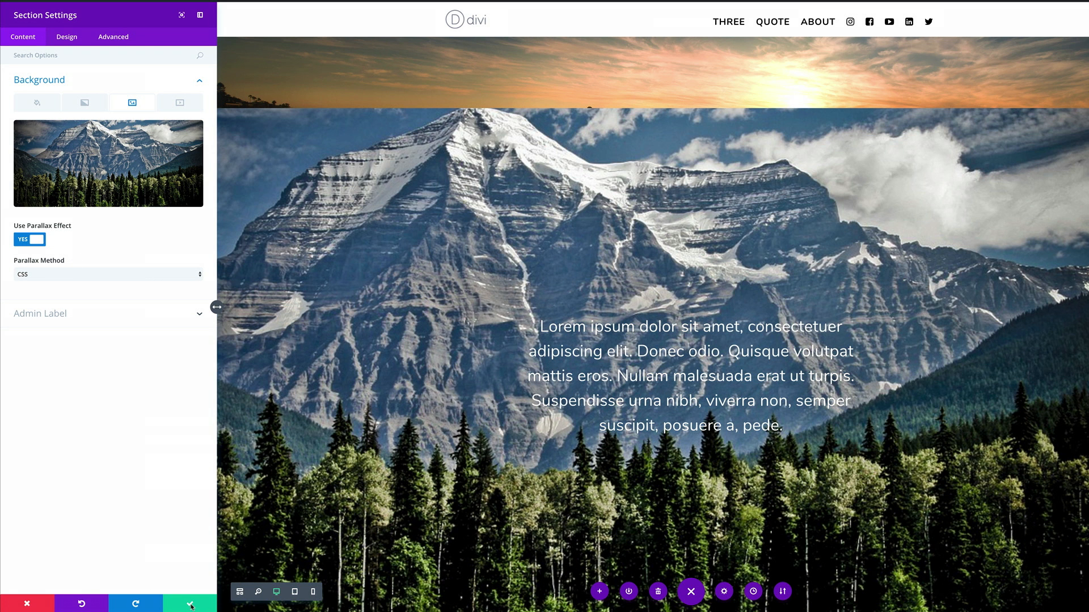
pyautogui.click(190, 602)
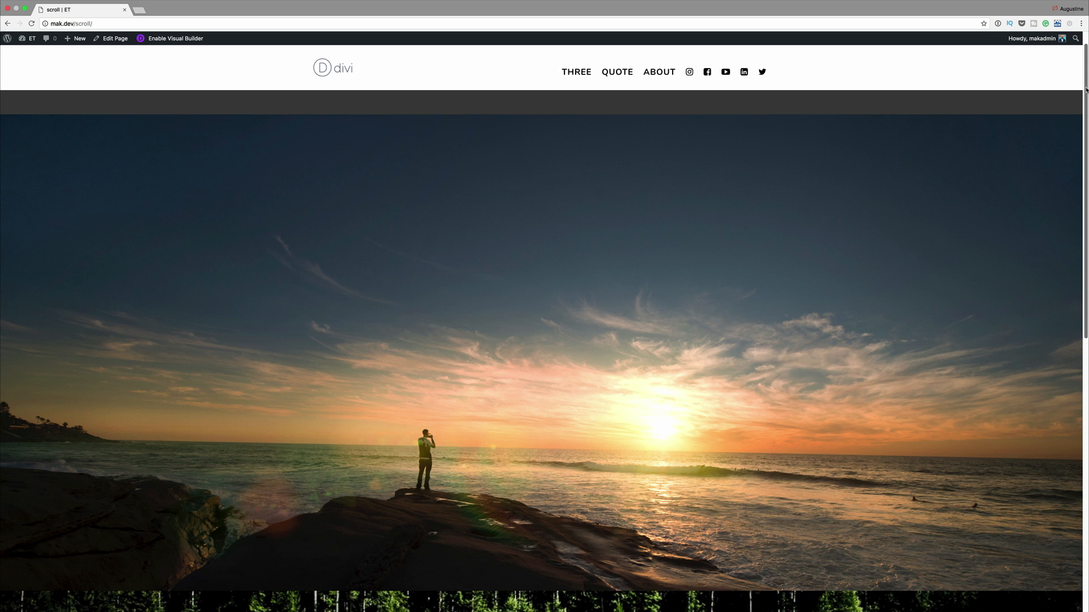
pyautogui.scroll(-3)
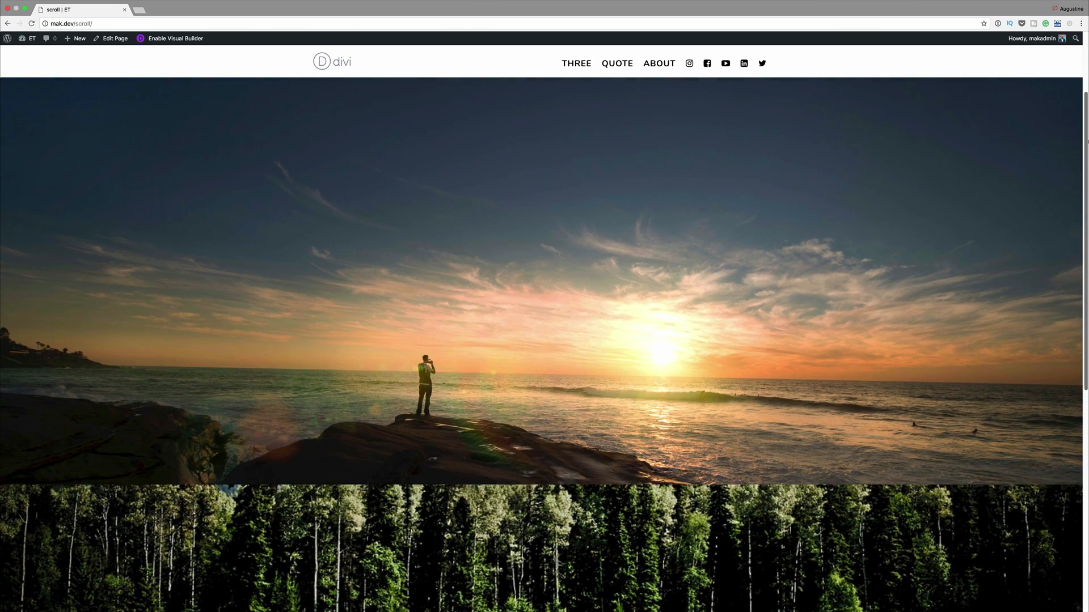
pyautogui.scroll(-3)
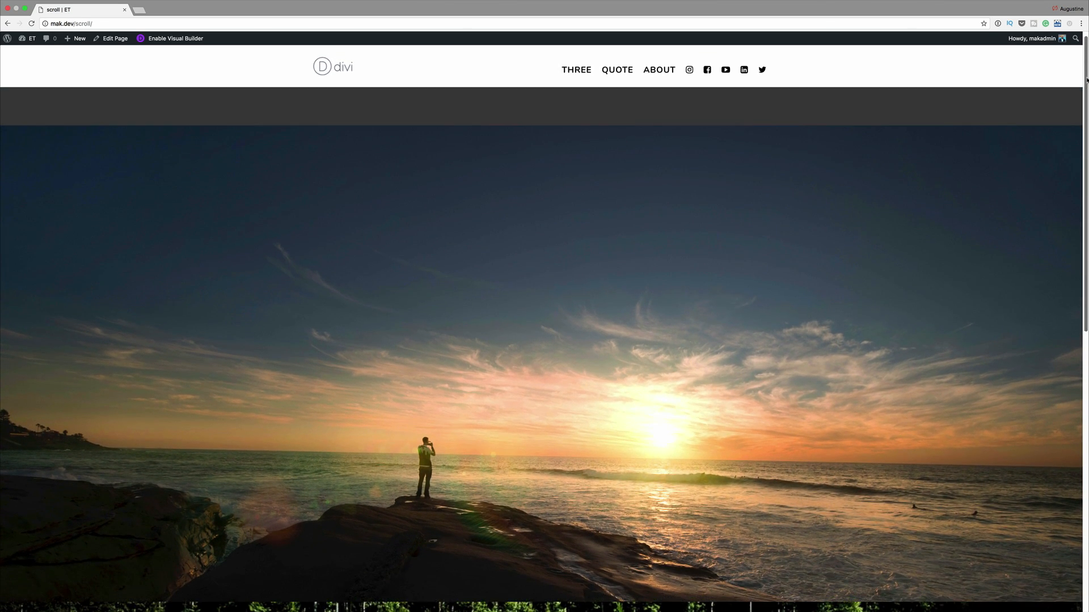
pyautogui.scroll(-3)
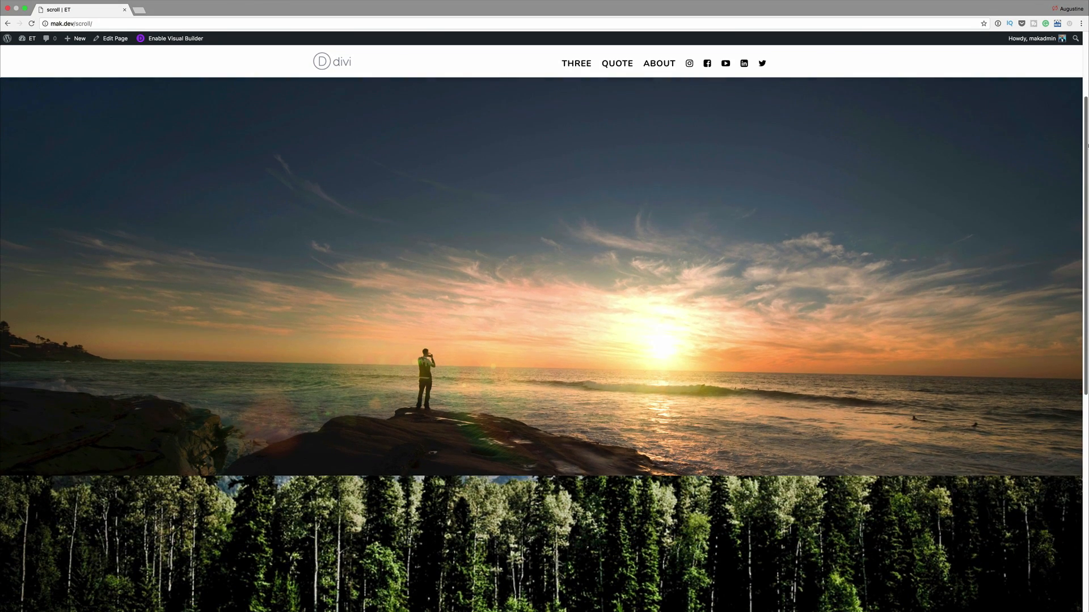
pyautogui.scroll(-3)
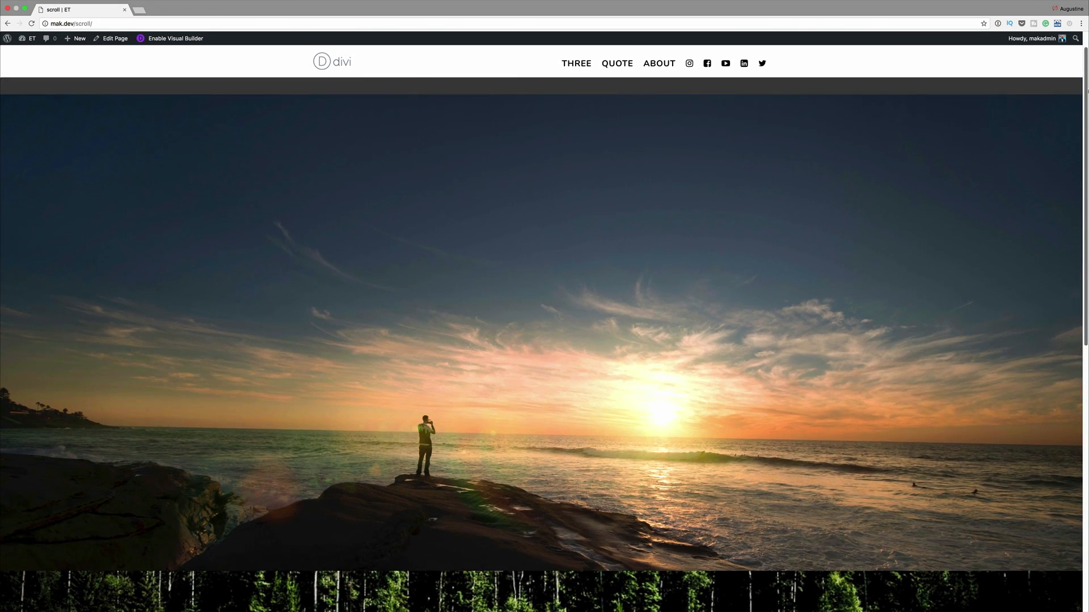
pyautogui.scroll(-3)
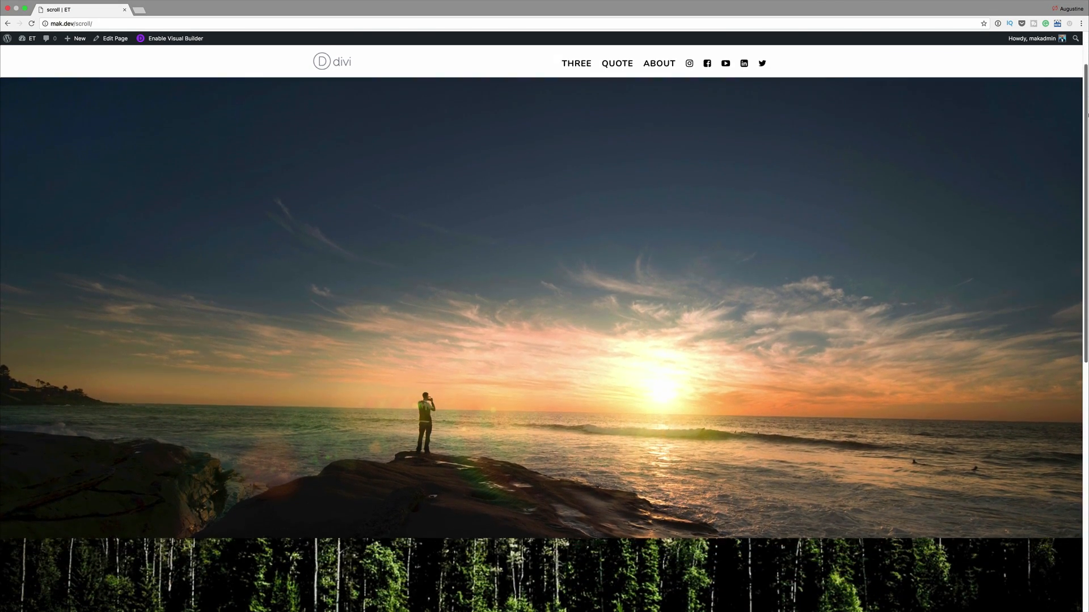
pyautogui.scroll(-3)
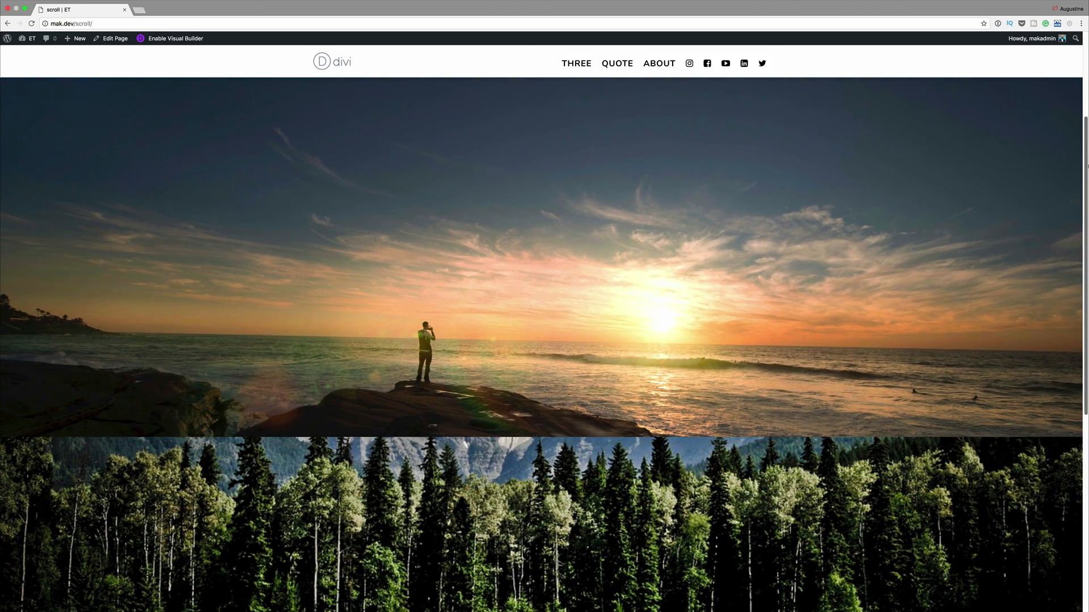
pyautogui.scroll(-3)
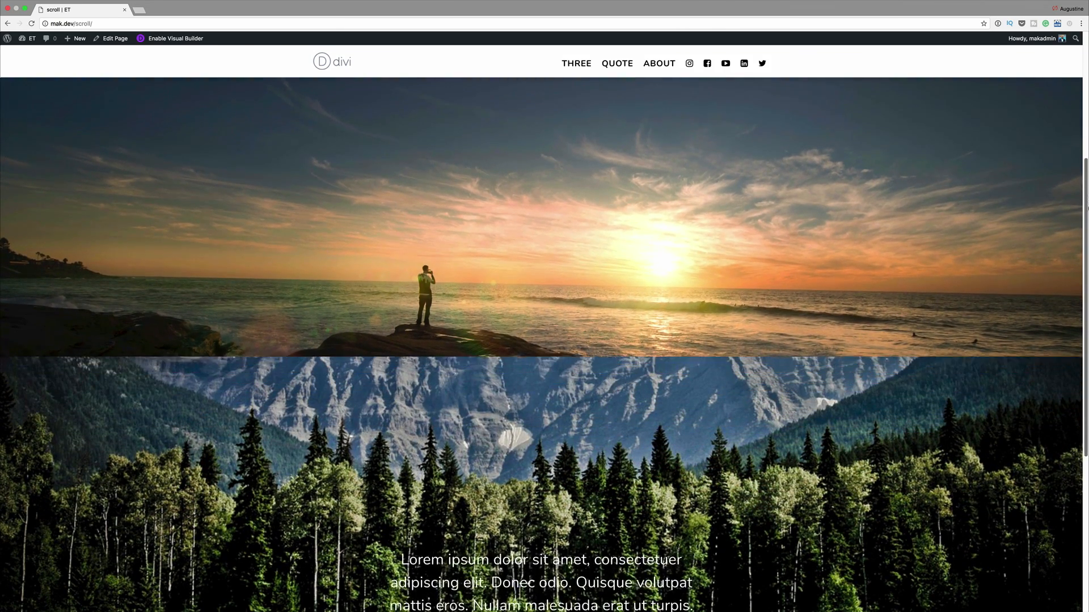
pyautogui.scroll(-3)
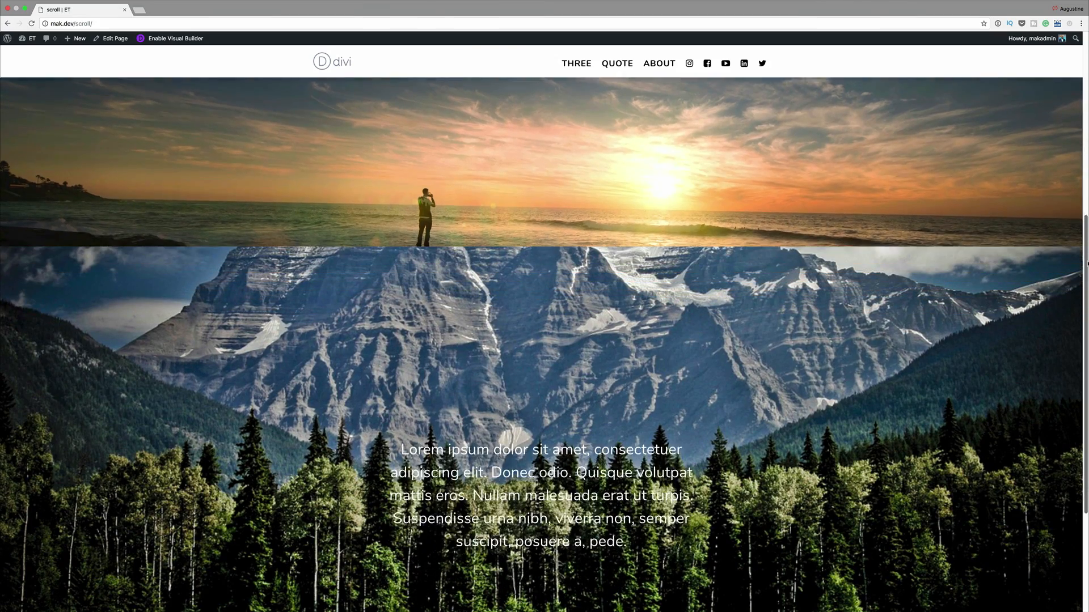
pyautogui.scroll(-3)
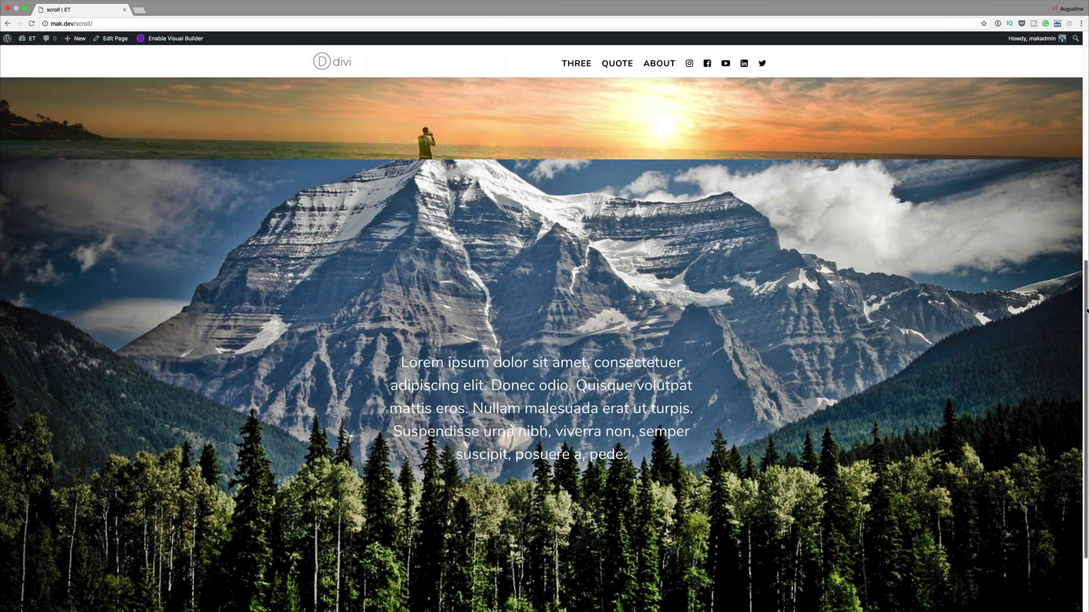
pyautogui.scroll(-3)
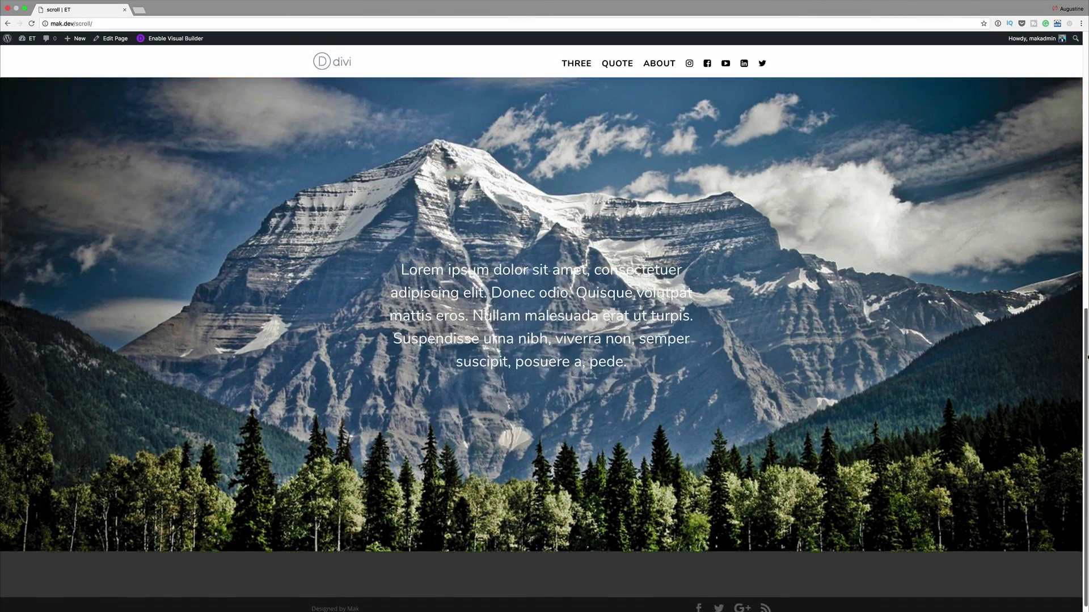
pyautogui.scroll(-3)
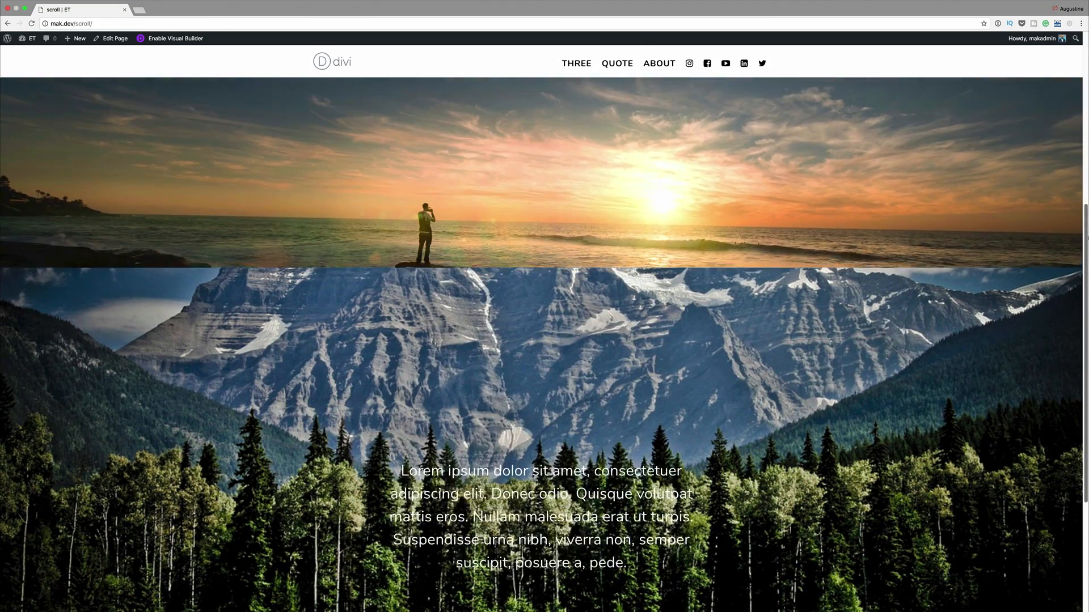
pyautogui.scroll(-3)
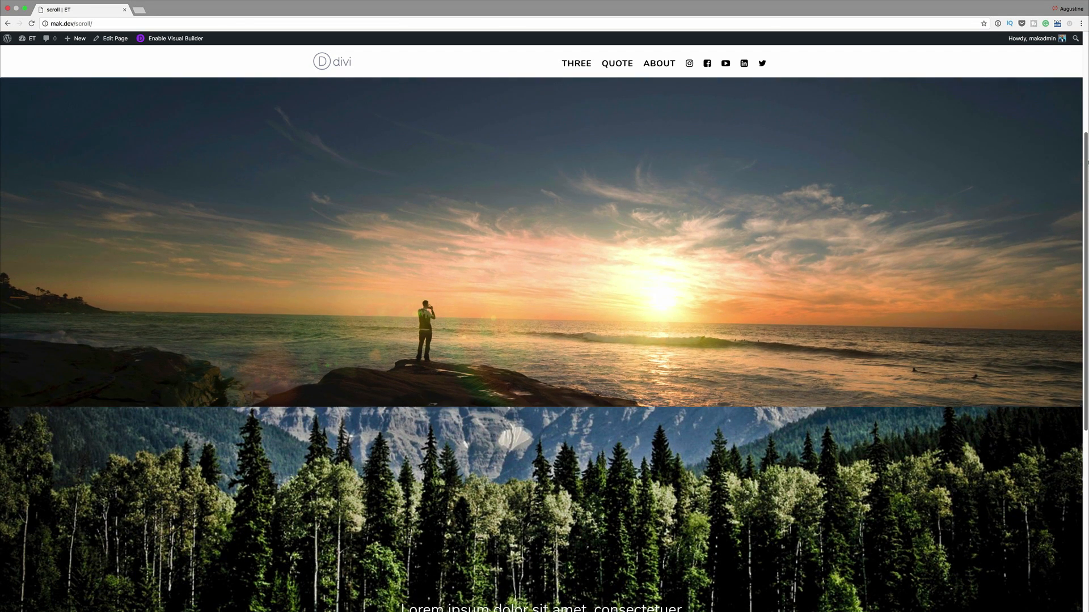
pyautogui.scroll(-3)
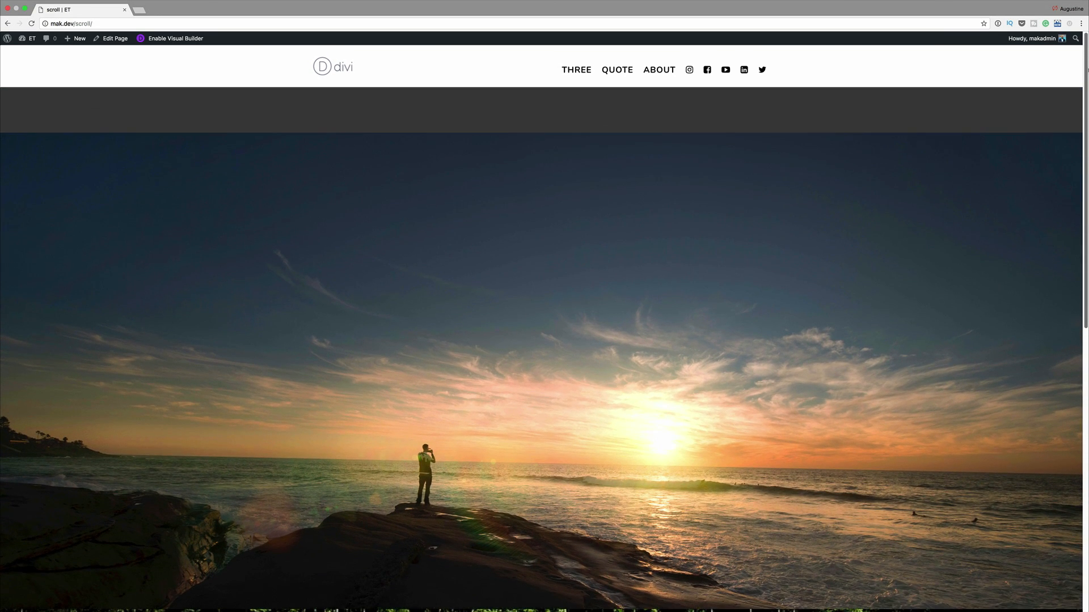
pyautogui.scroll(-3)
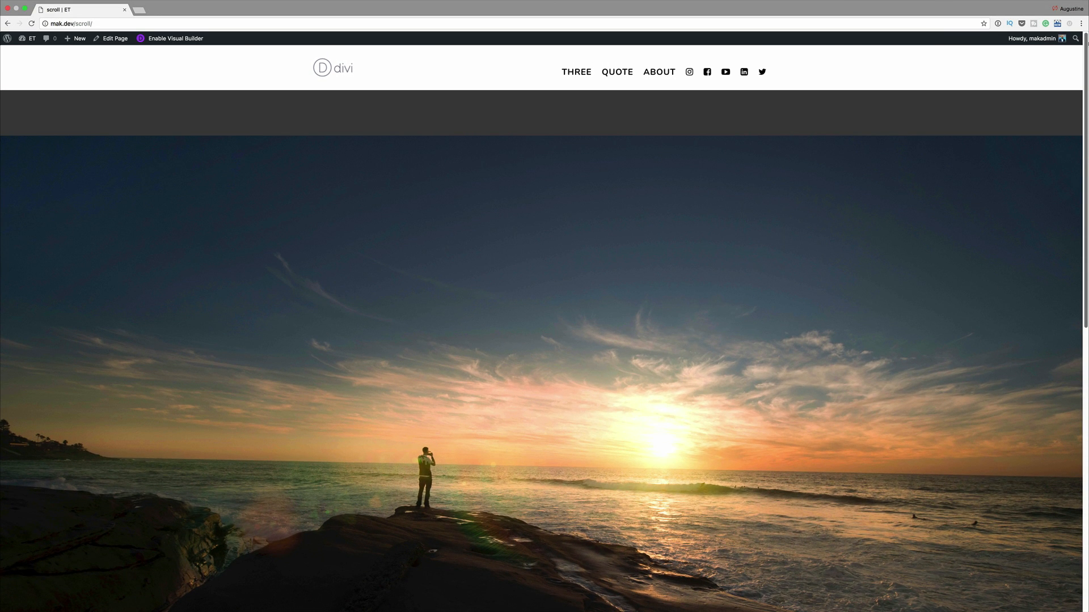